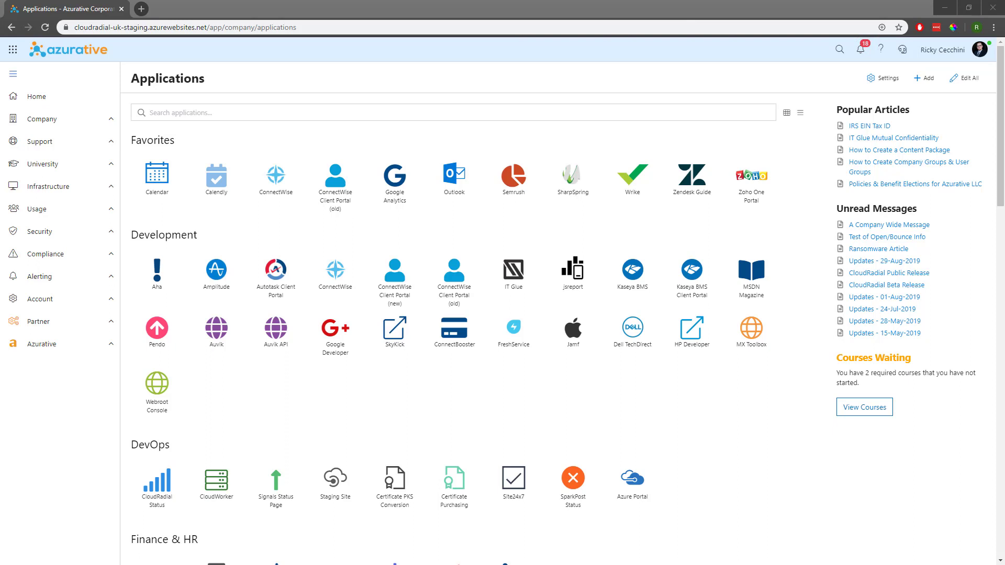
mouse_move(489, 122)
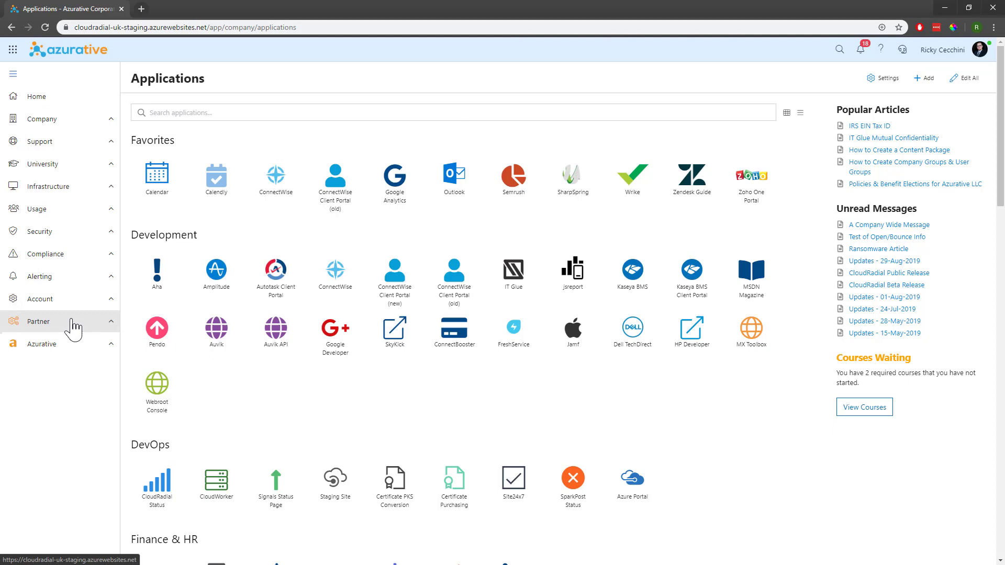
Go to the Partner Settings page from the left navigation
click(39, 322)
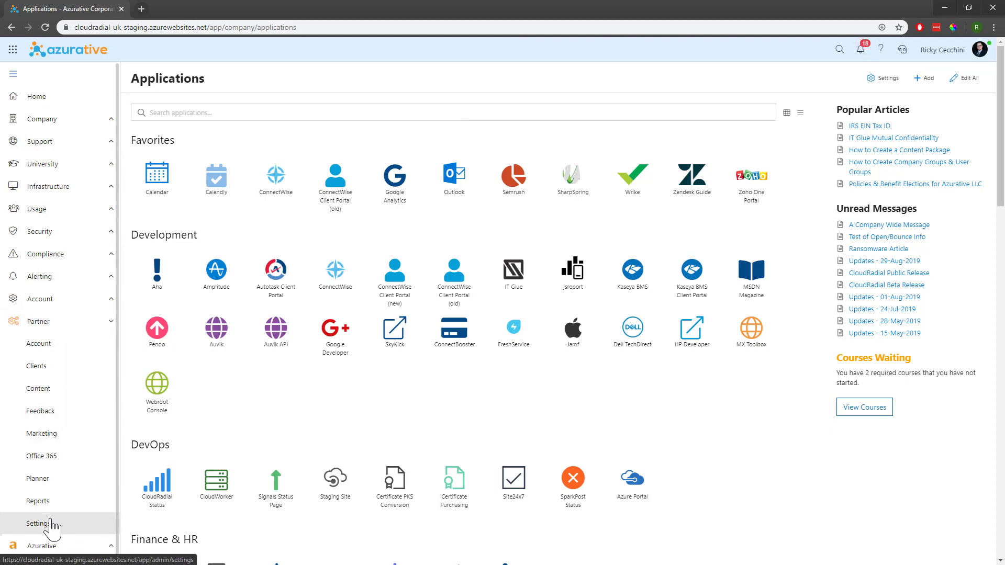
click(36, 524)
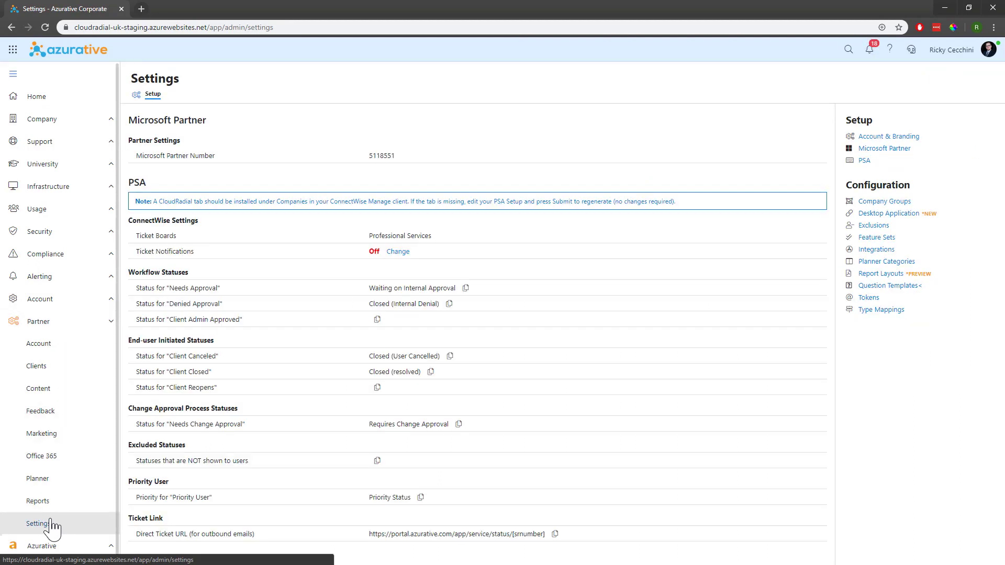
mouse_move(457, 418)
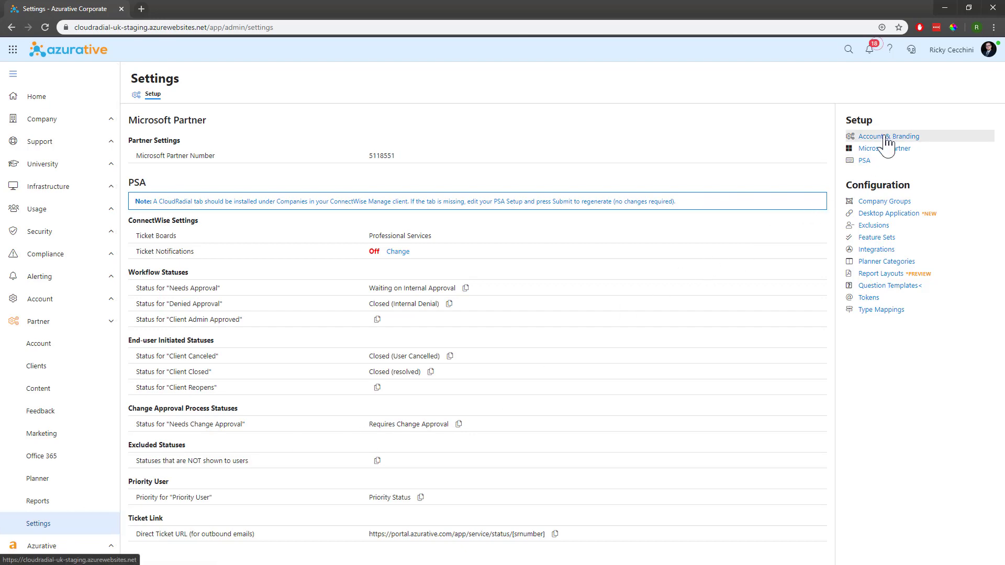
Go to Account & Branding, Branding, and bring up the Media Library for the Tray Application Logo
click(888, 136)
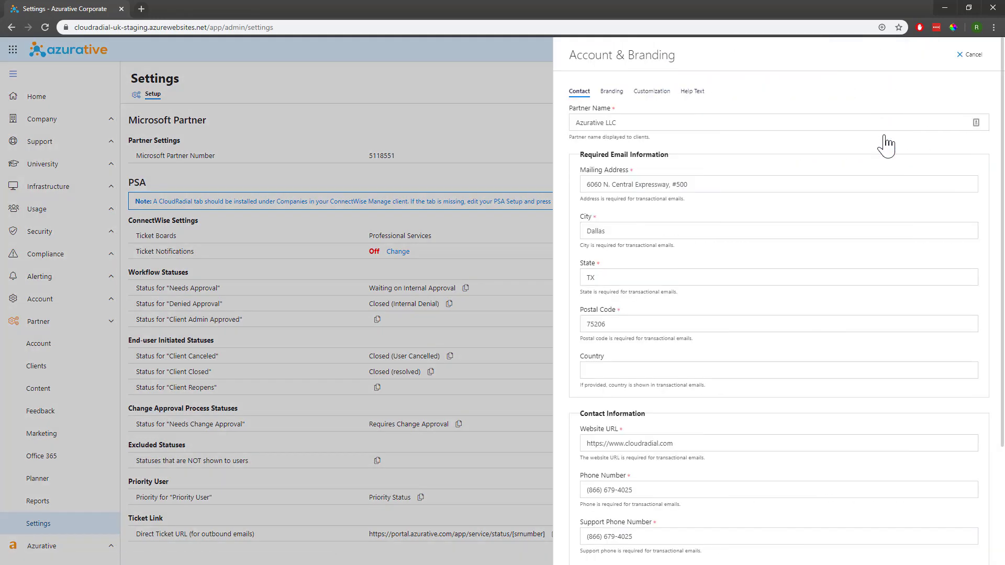
click(610, 91)
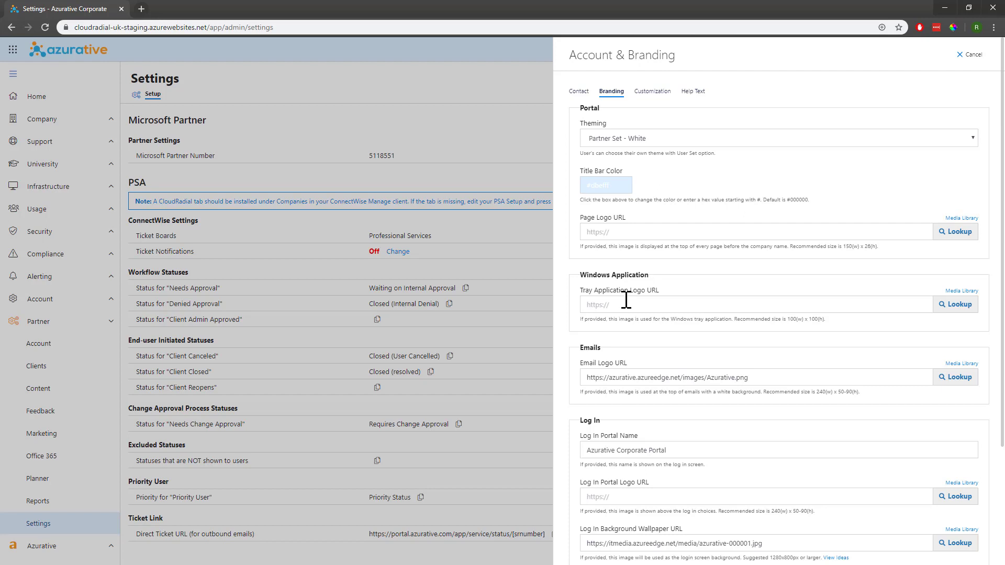
mouse_move(902, 296)
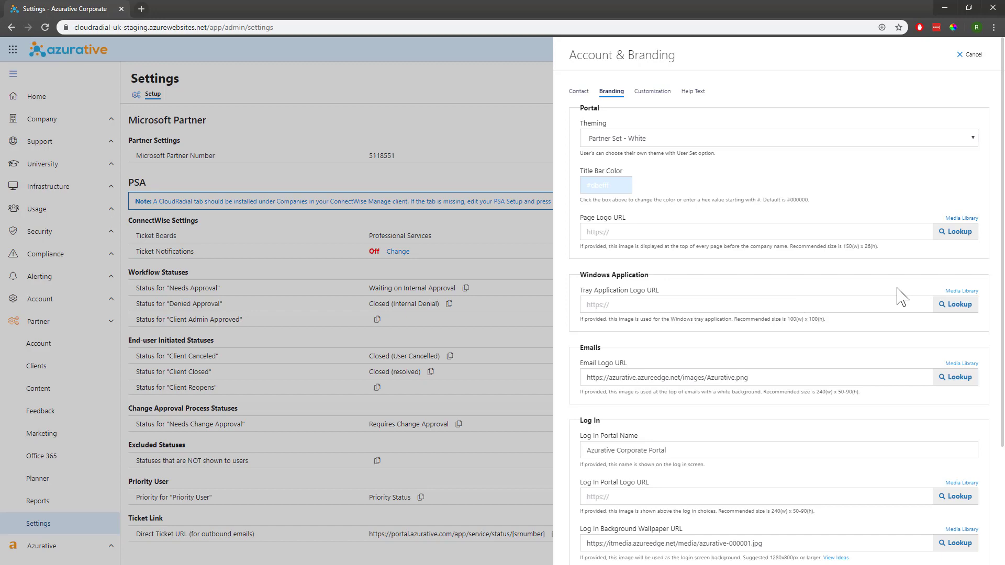
mouse_move(954, 303)
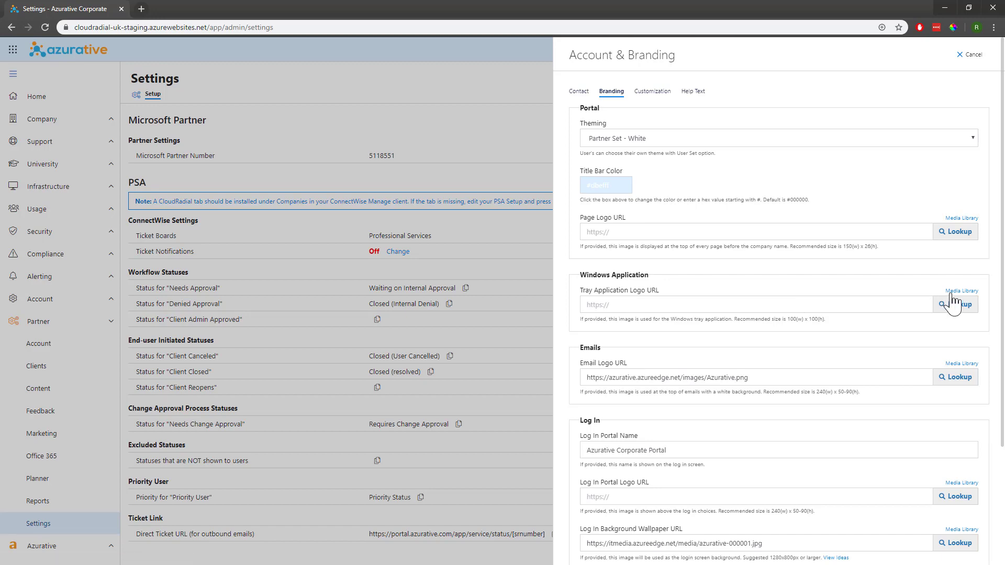
click(961, 290)
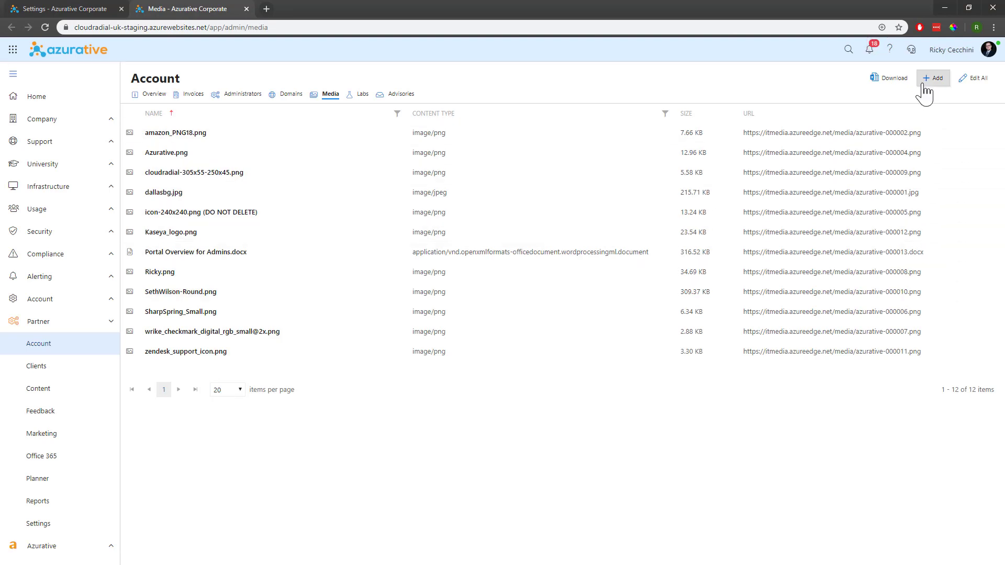
click(932, 78)
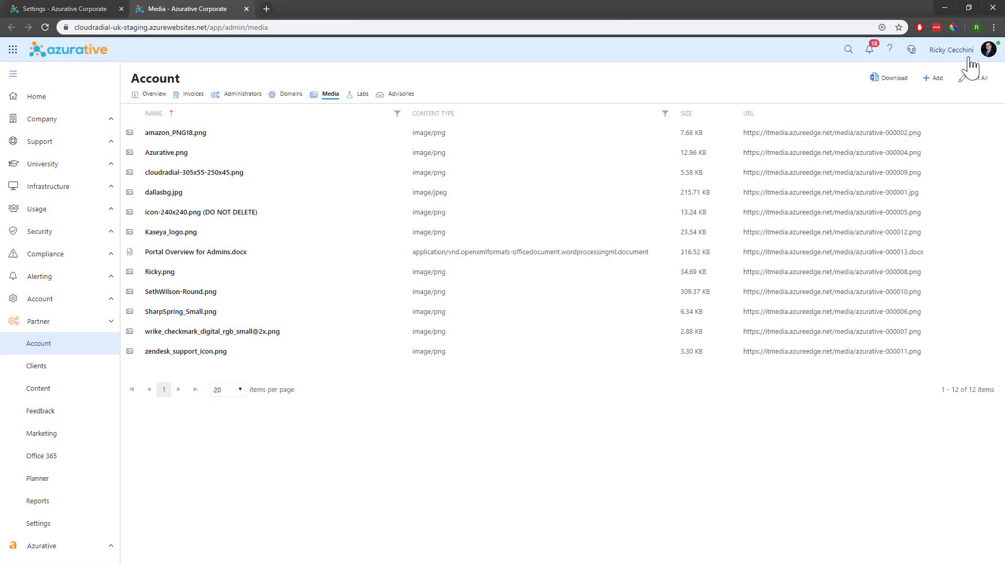
click(193, 173)
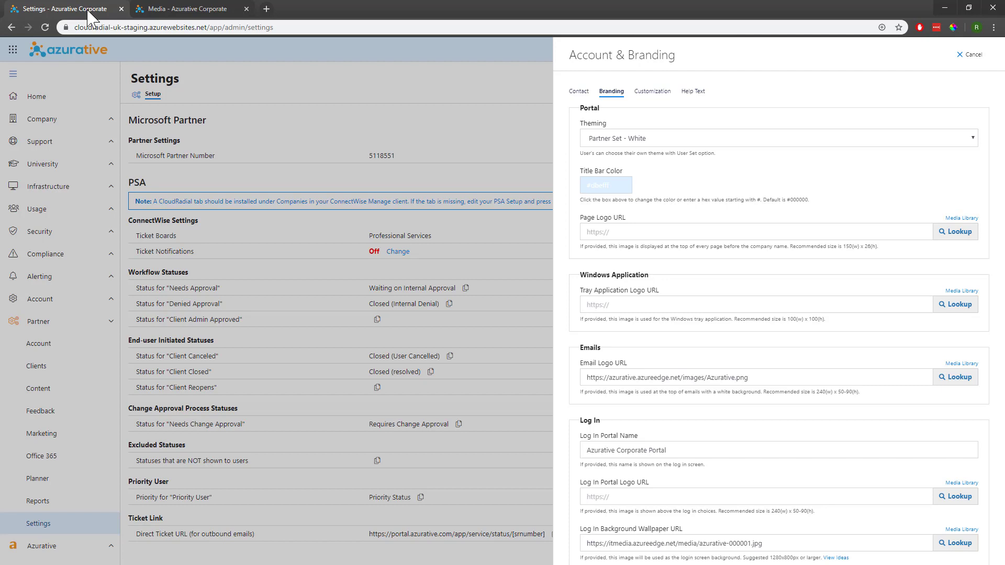
mouse_move(940, 320)
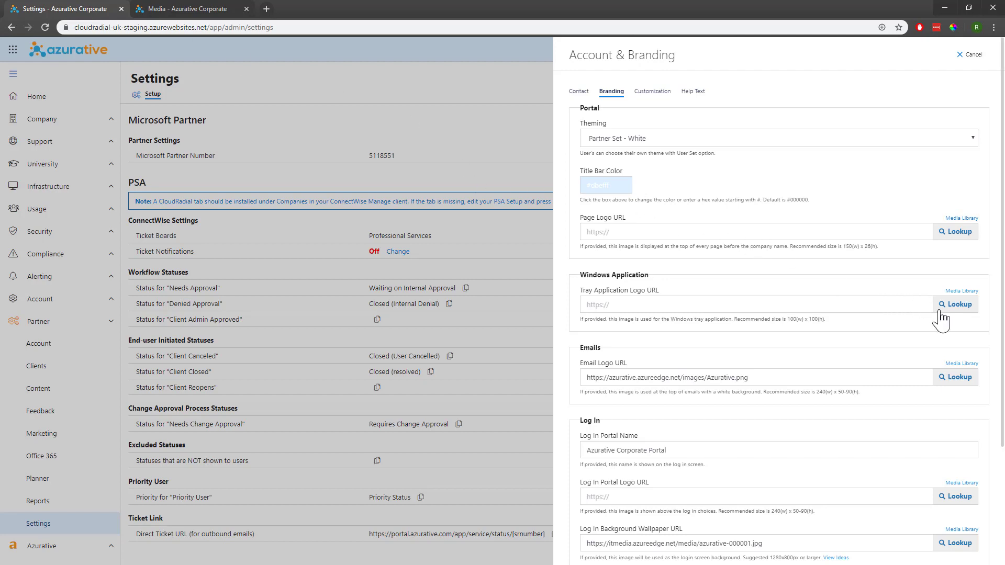
click(750, 304)
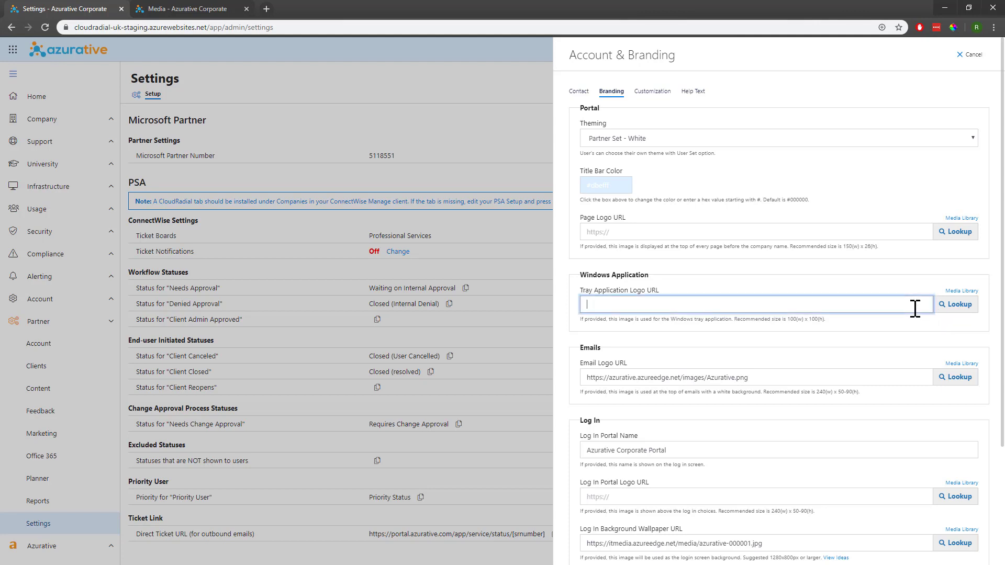
text(https://itmedia.azureedge.net/media/azurative-000005.png)
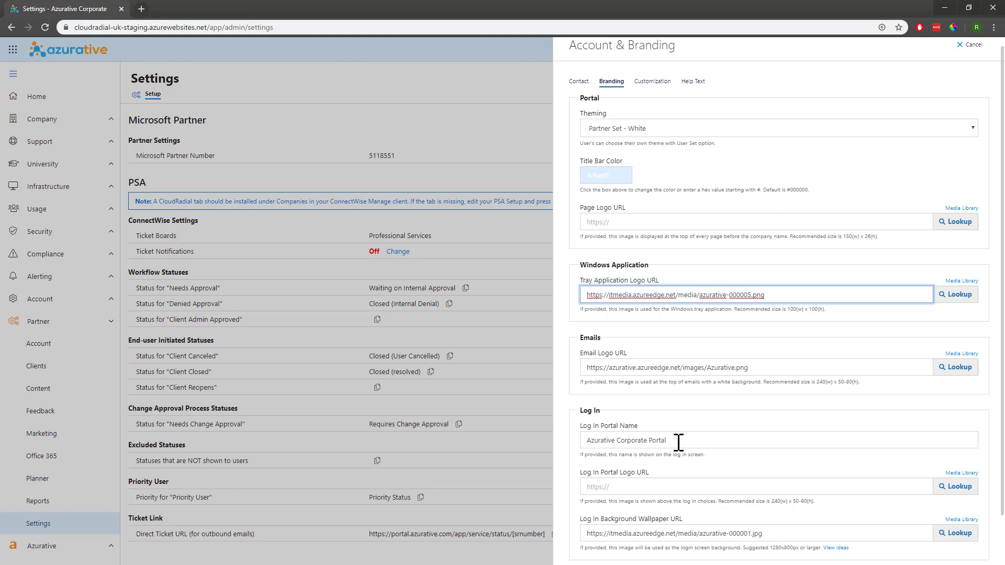
scroll(down, 3)
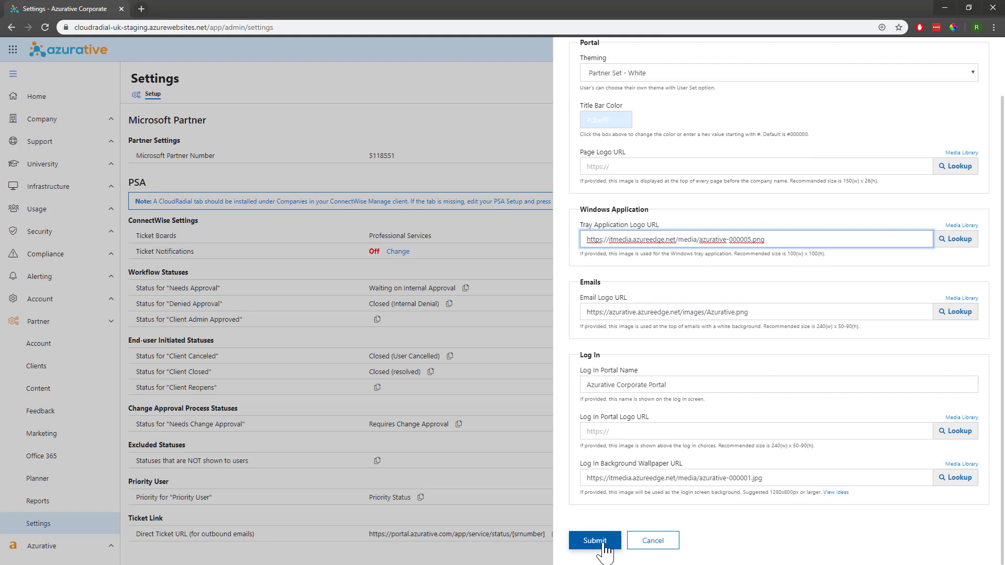
click(593, 541)
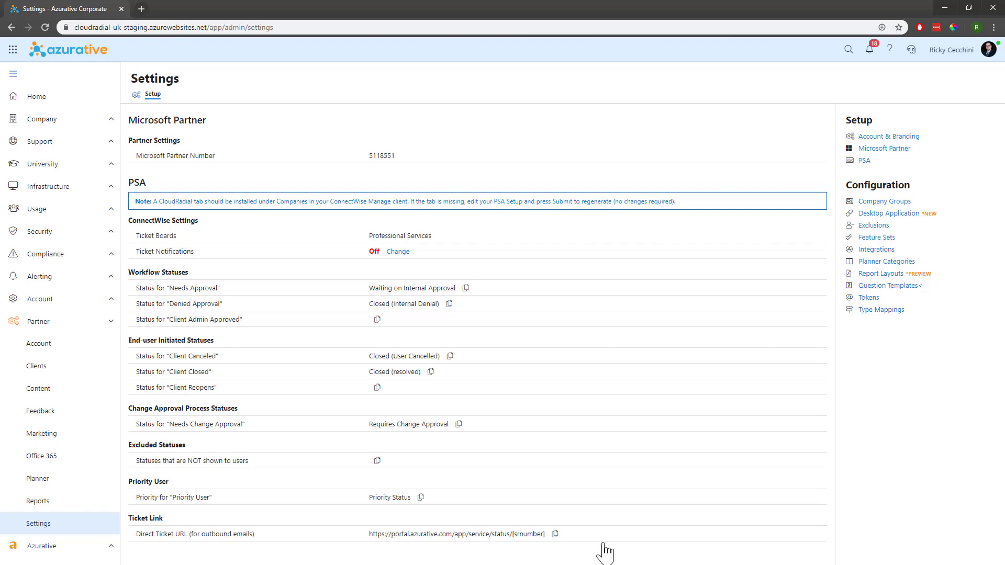
mouse_move(885, 201)
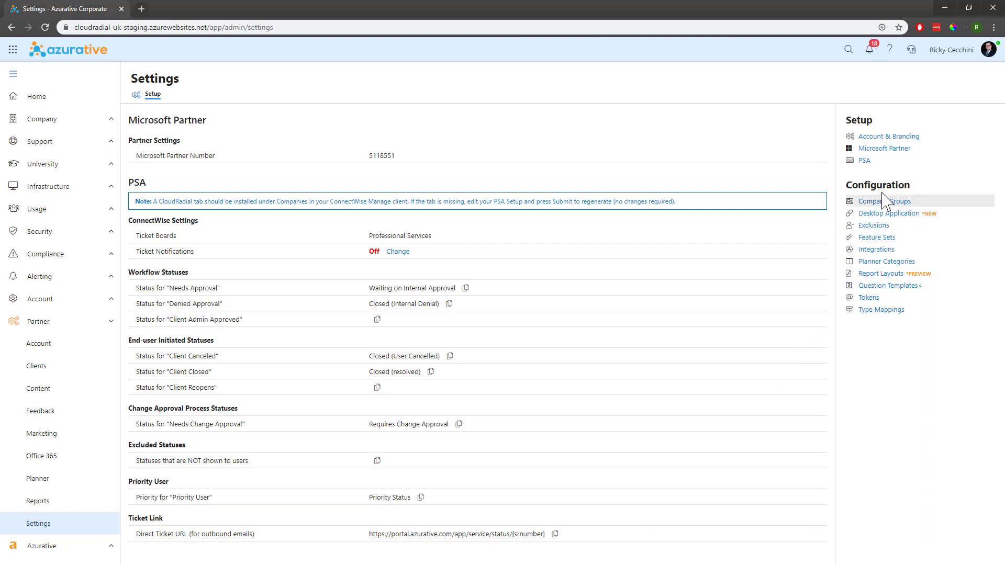
Build the custom Desktop Application installer and download the ClientPortal installer file
click(891, 216)
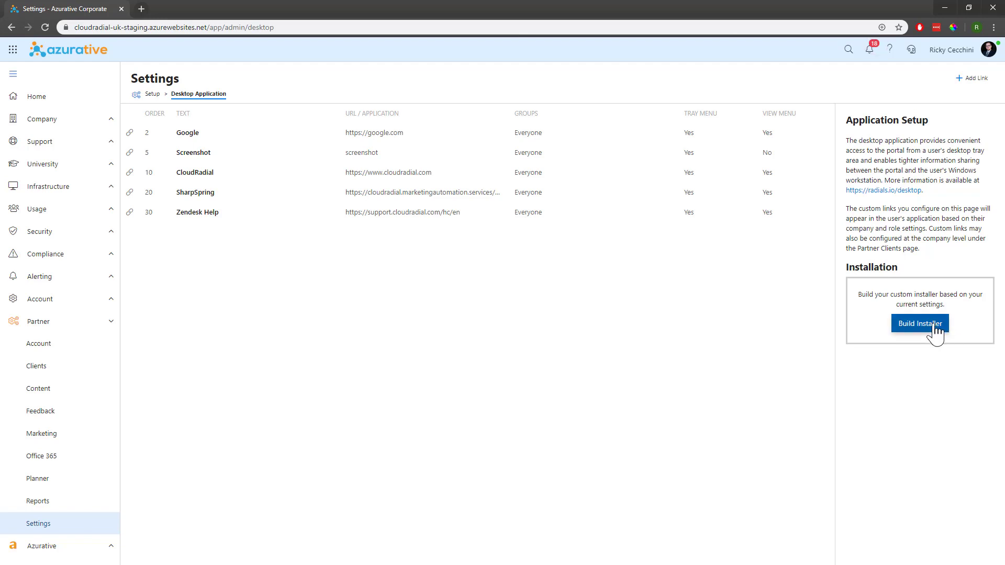
click(918, 324)
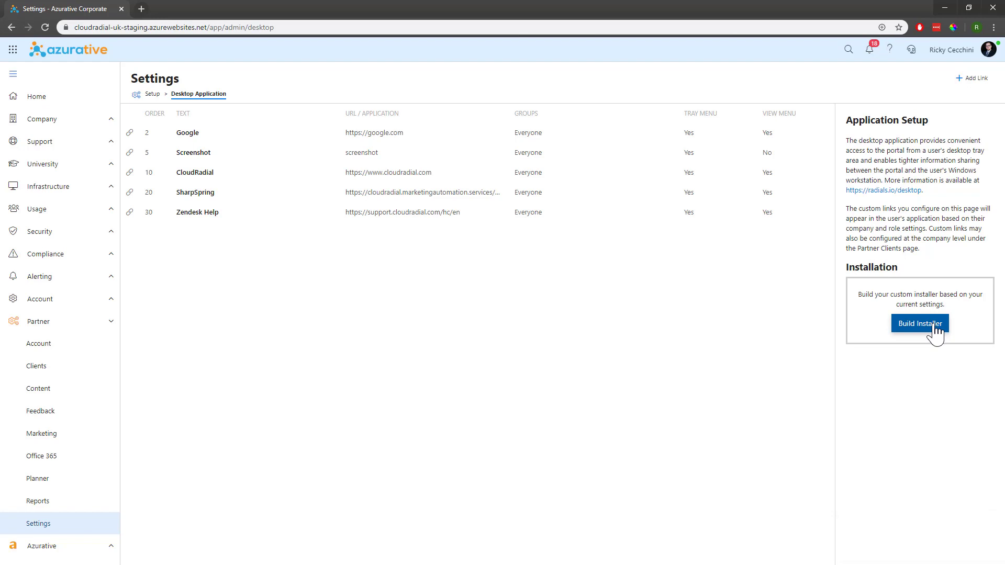
click(918, 324)
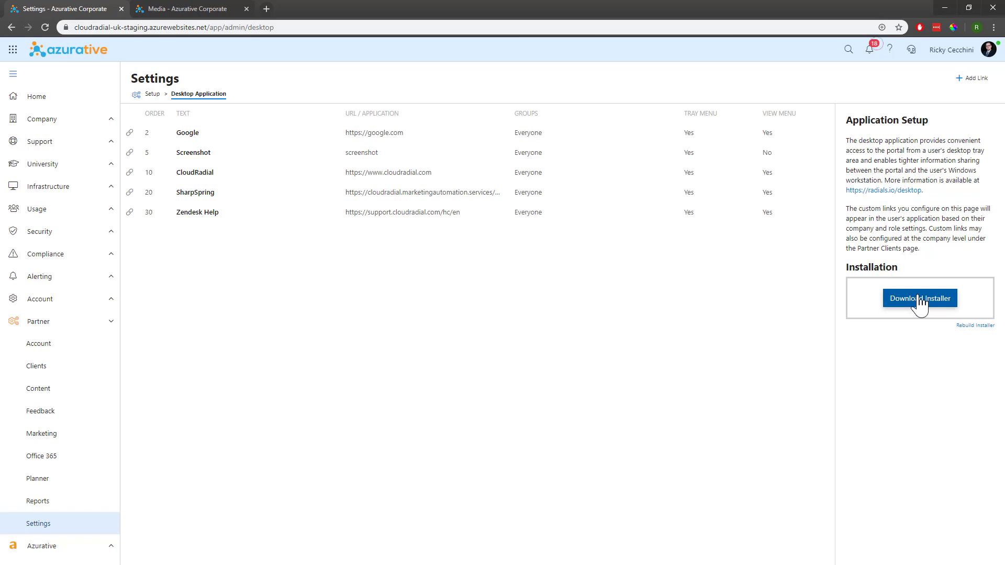
click(919, 298)
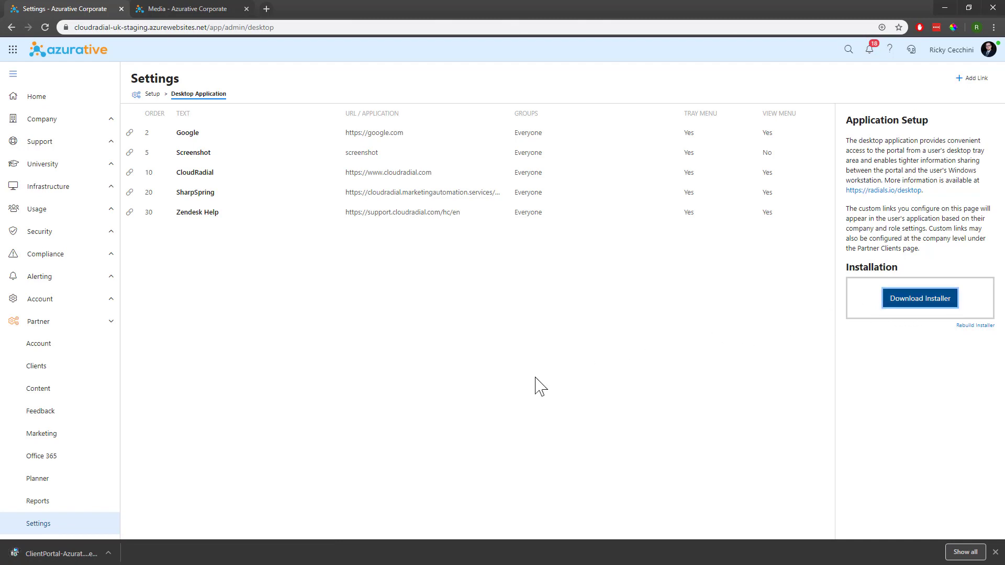
Run the installer, accept the license and keep default install and Start Menu folders
click(919, 298)
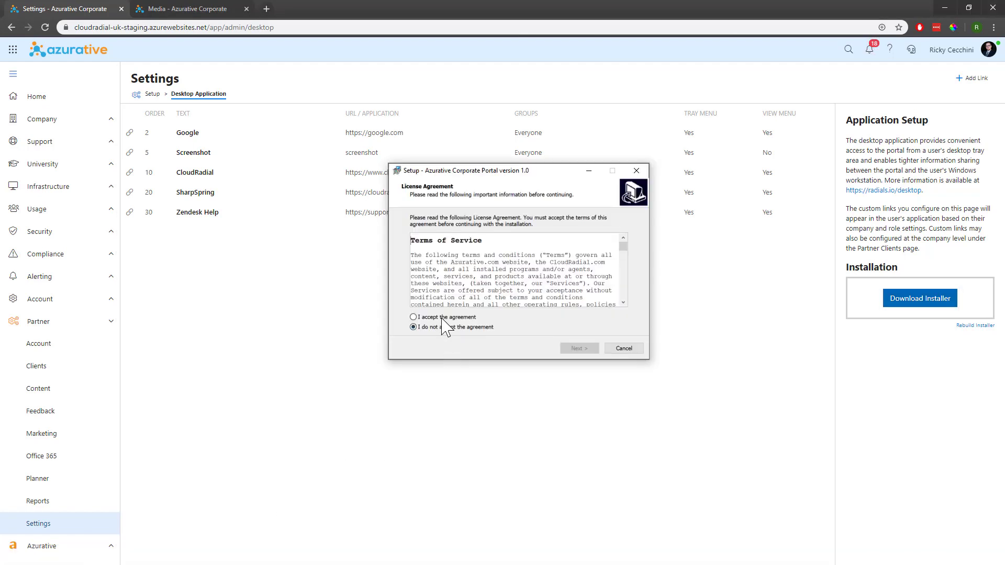
click(578, 348)
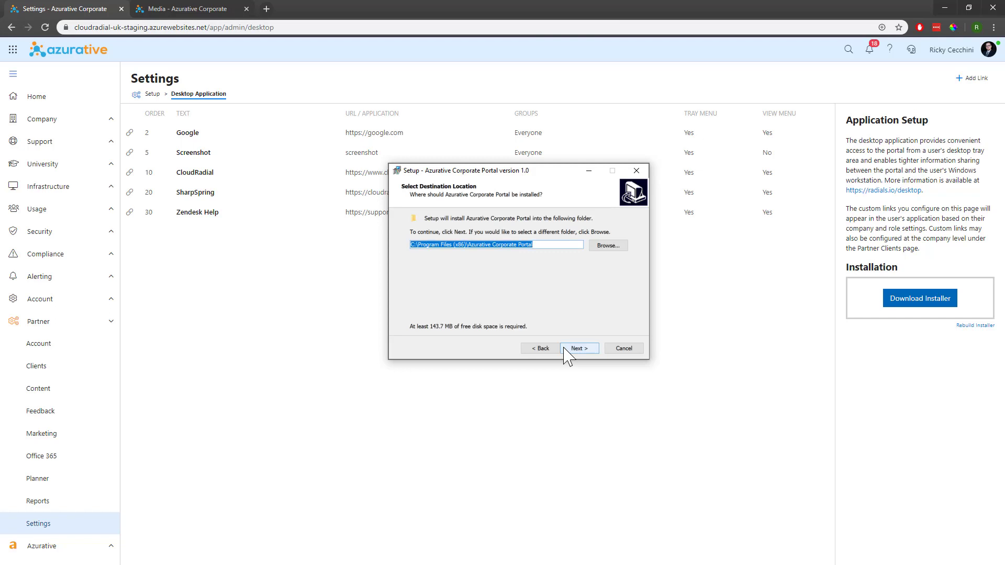
click(578, 348)
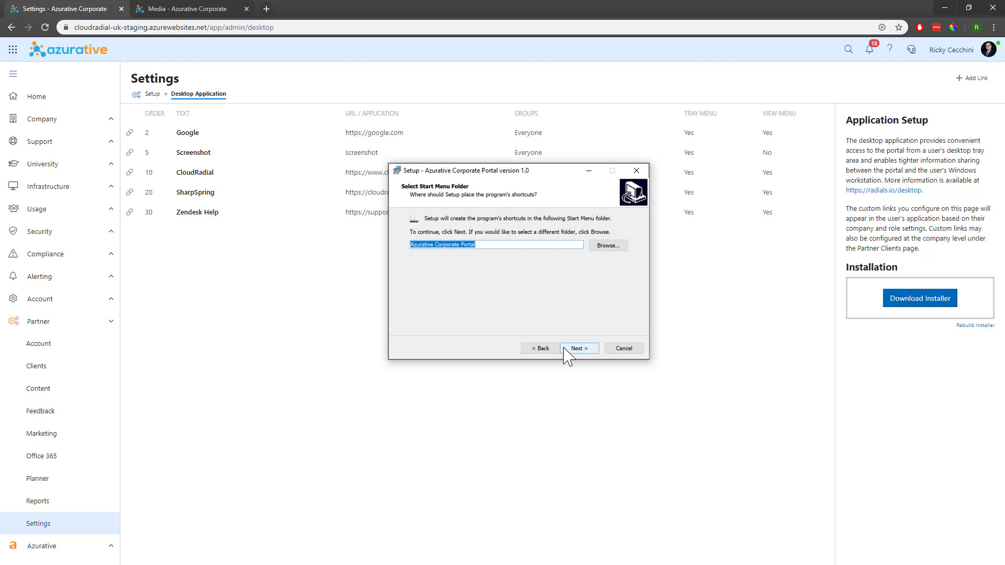
click(578, 347)
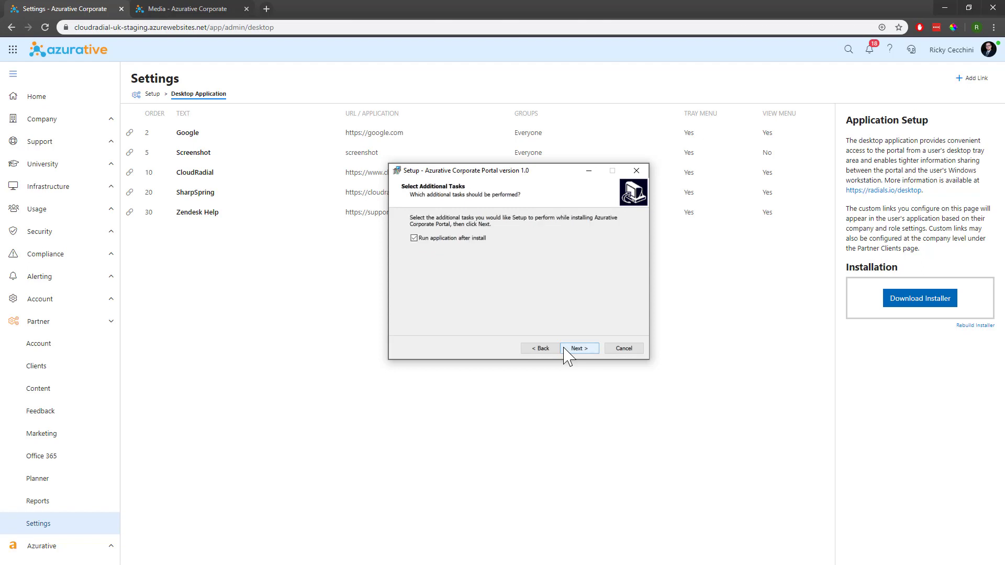
click(578, 348)
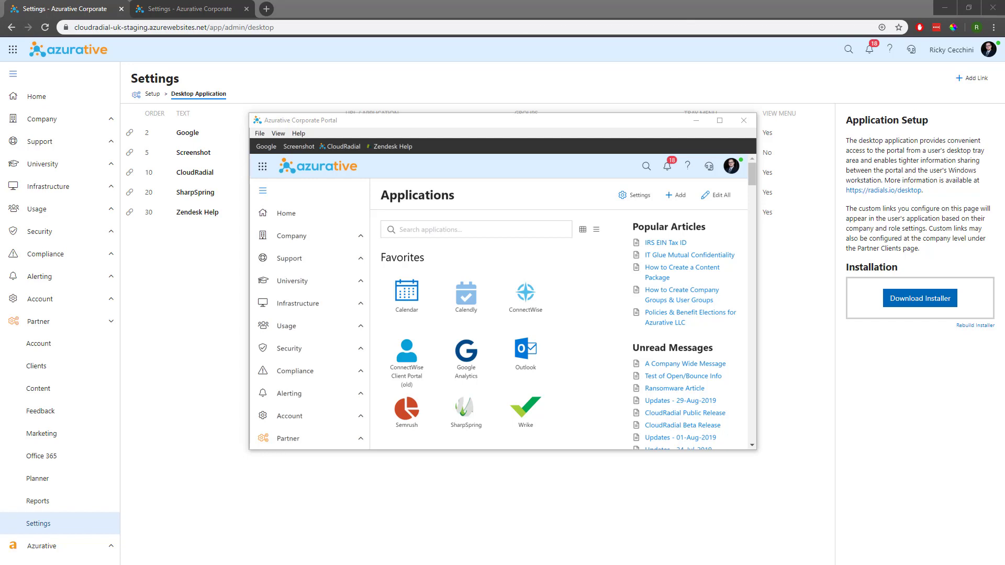
mouse_move(760, 51)
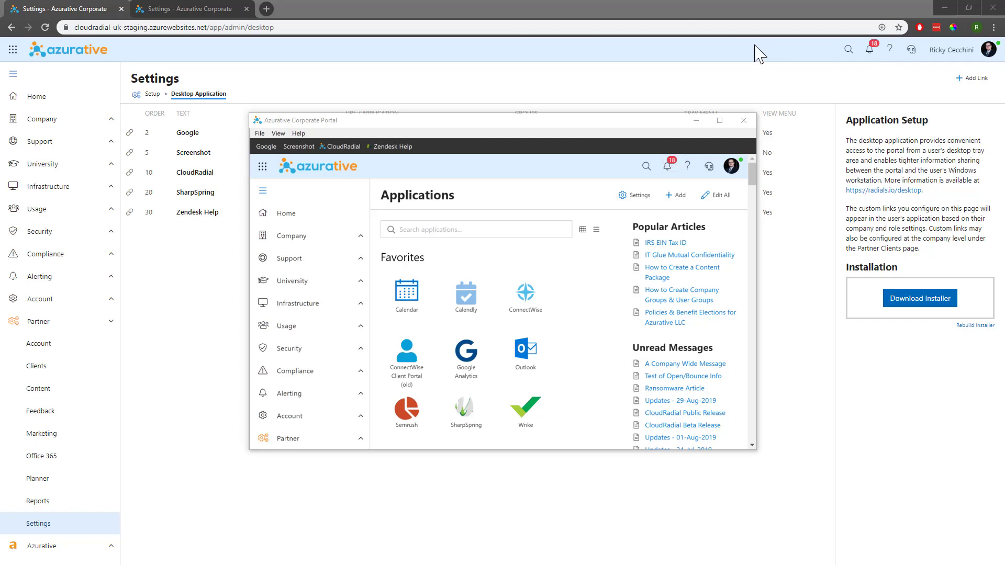
mouse_move(719, 120)
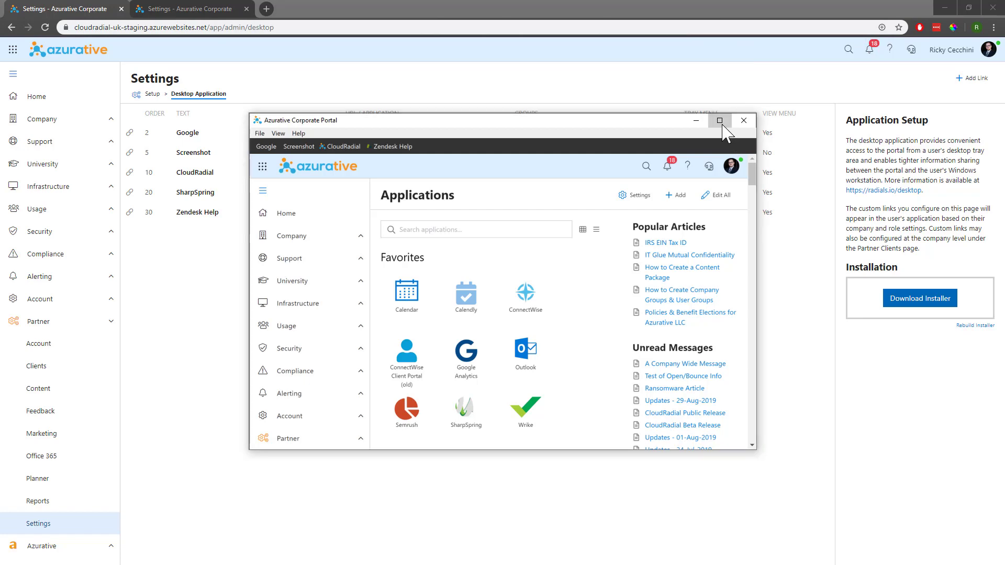
Maximize the portal window and bring up the Screenshot link's Capture Screenshot dialog
click(719, 122)
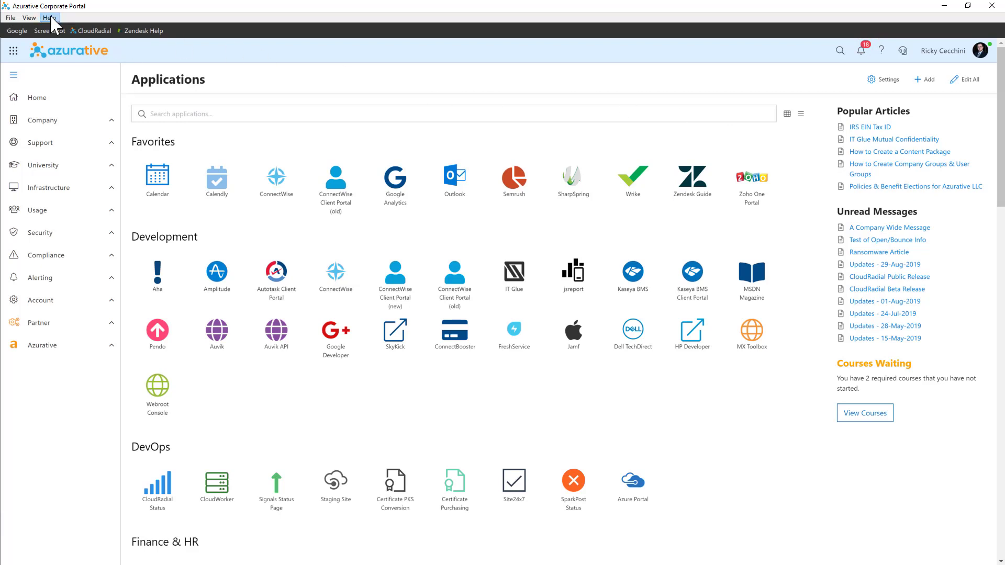
click(30, 30)
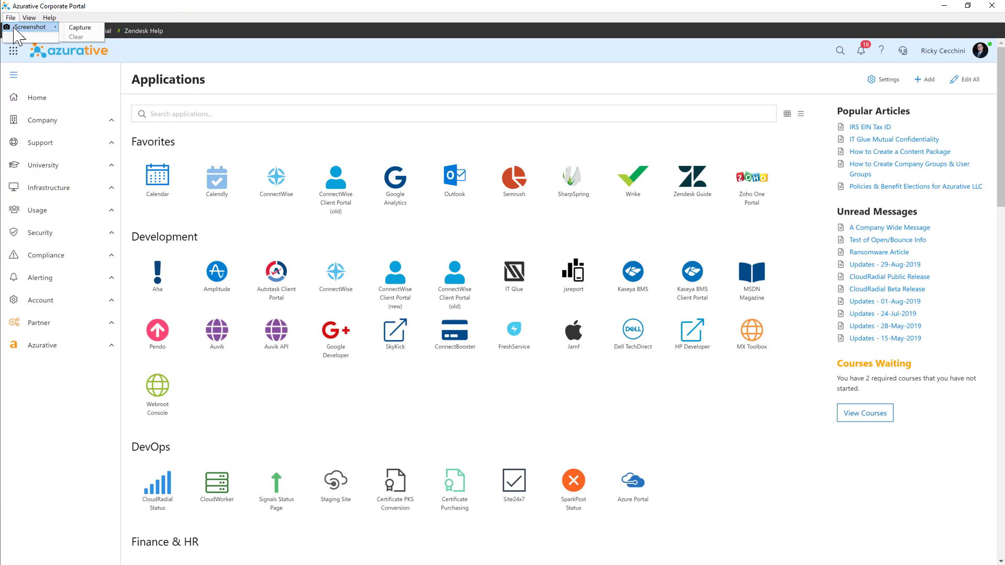
click(80, 27)
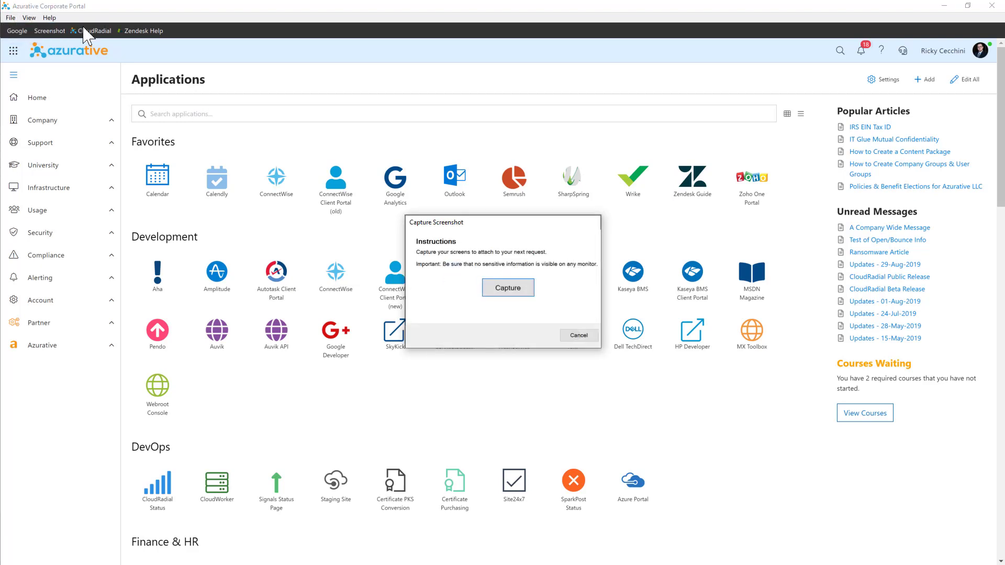
mouse_move(365, 144)
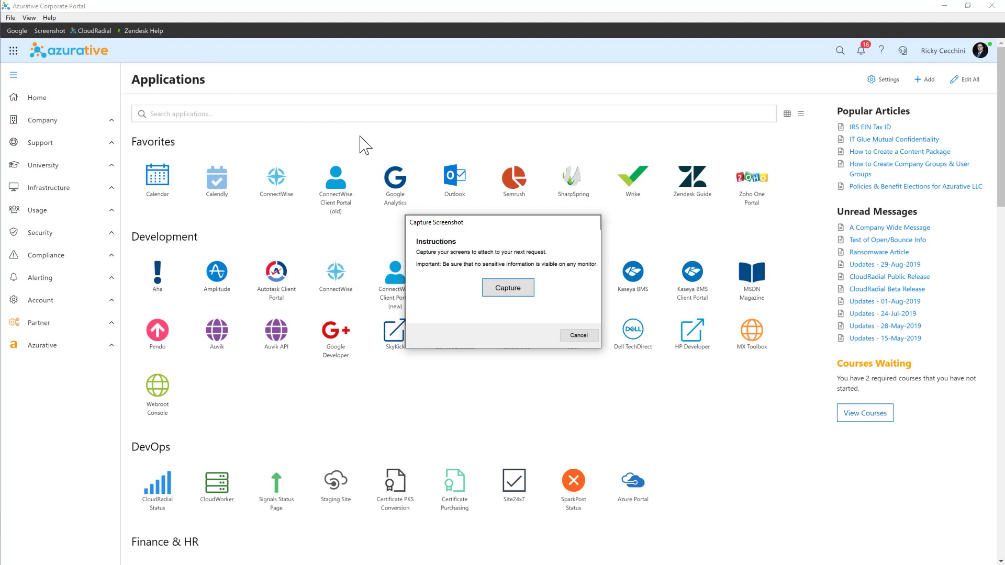
mouse_move(588, 283)
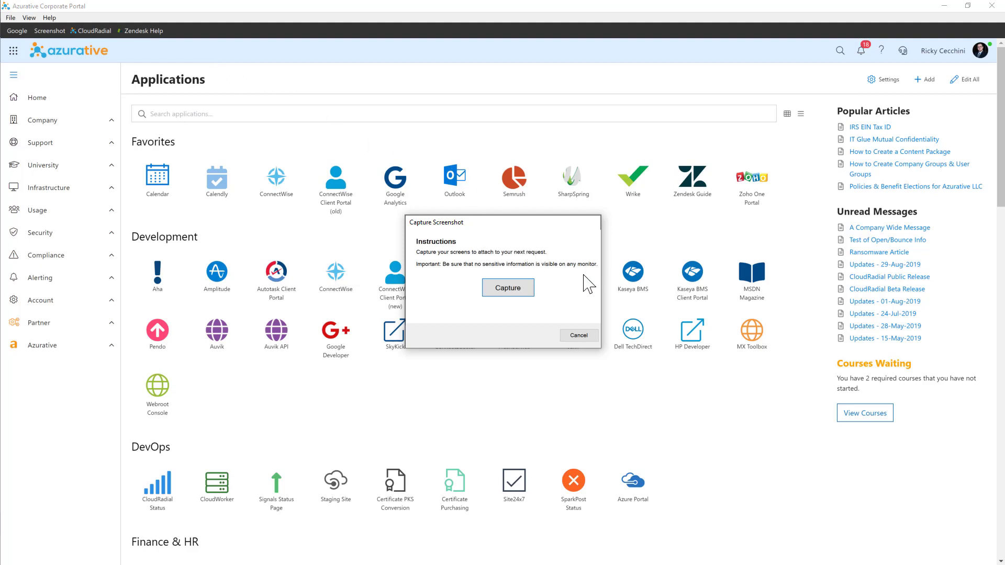
Cancel the Capture Screenshot dialog, returning to the Applications page
click(577, 335)
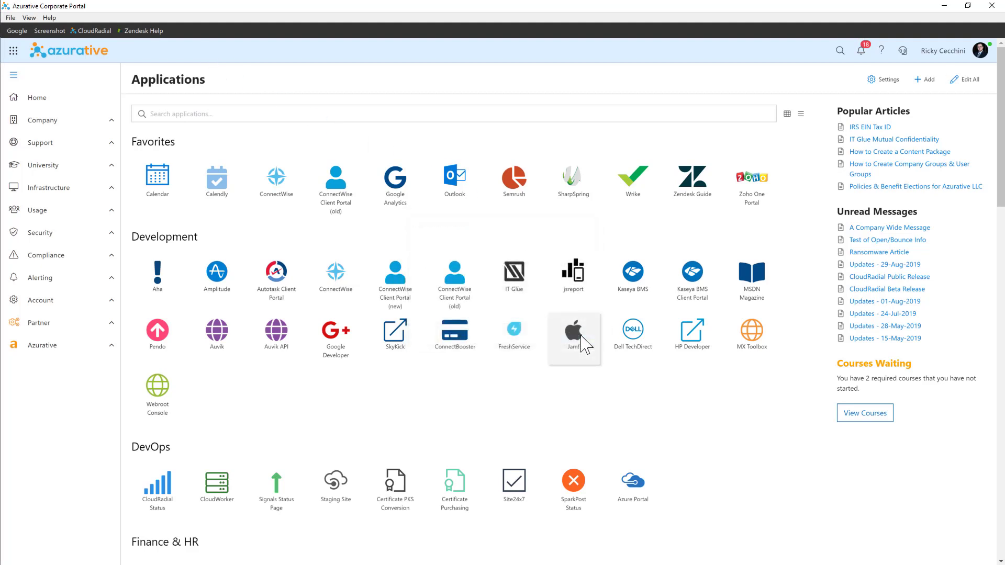
mouse_move(173, 46)
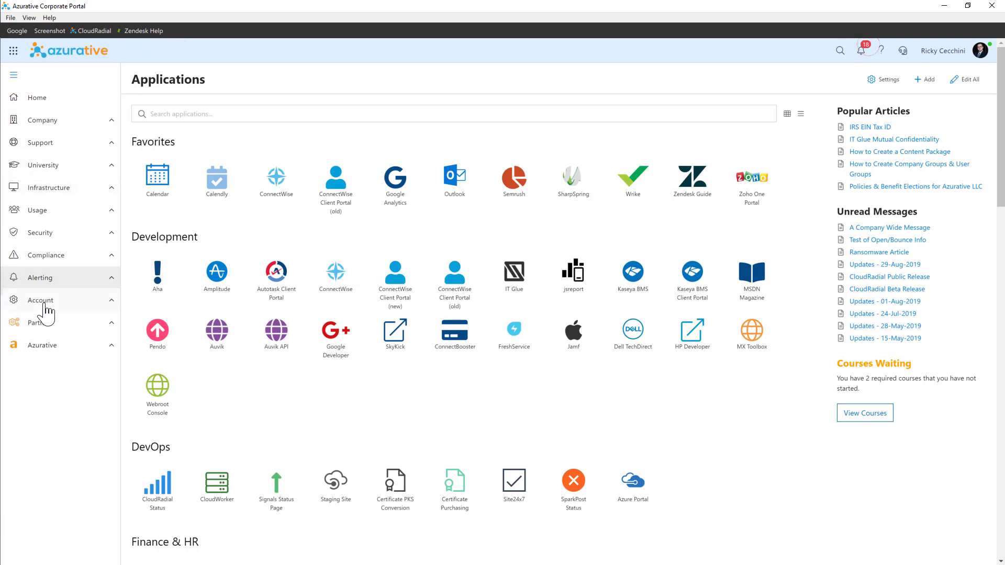
Go to Partner Settings and show the Desktop Application custom links list
click(40, 323)
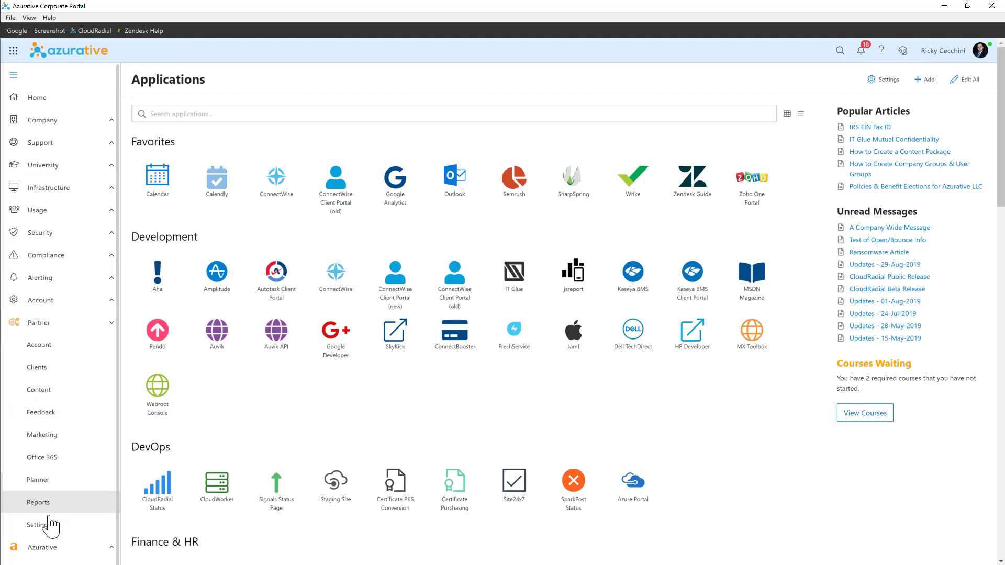
click(39, 524)
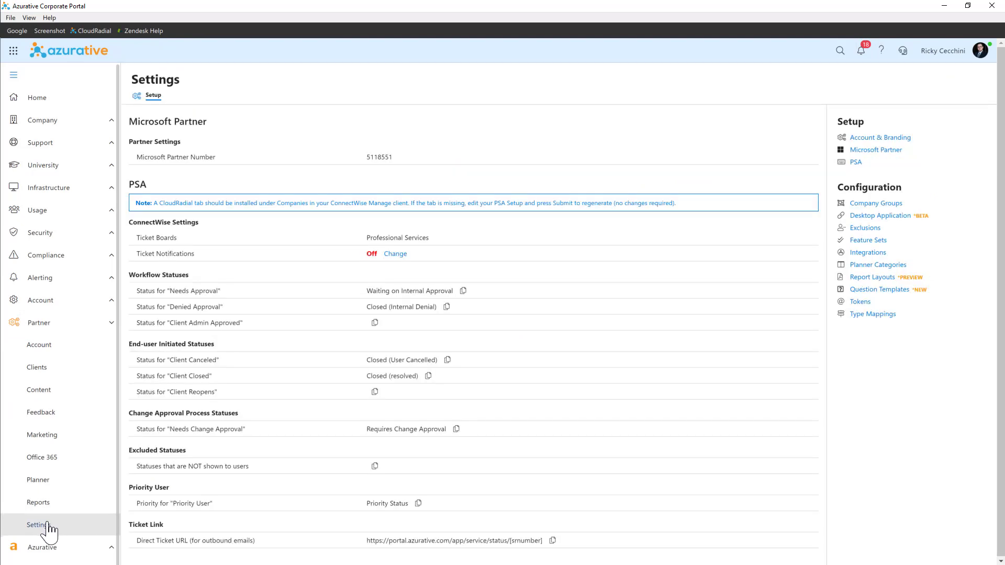
mouse_move(880, 214)
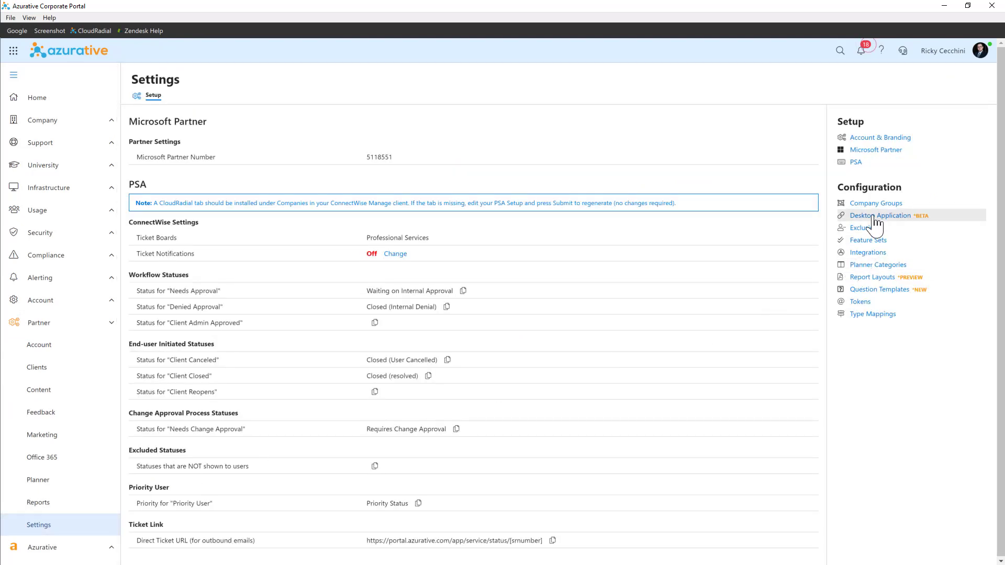
click(881, 215)
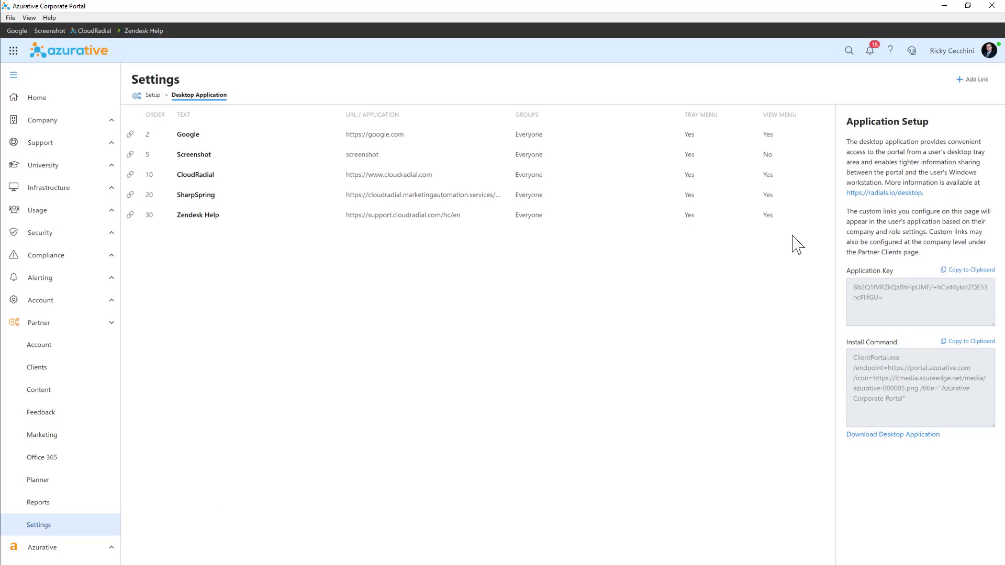
mouse_move(961, 102)
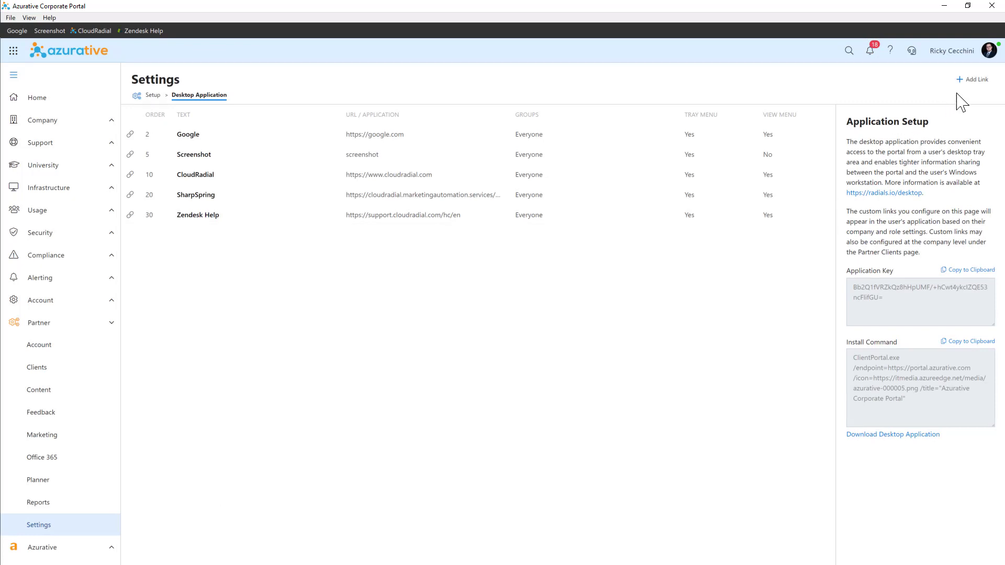
click(975, 78)
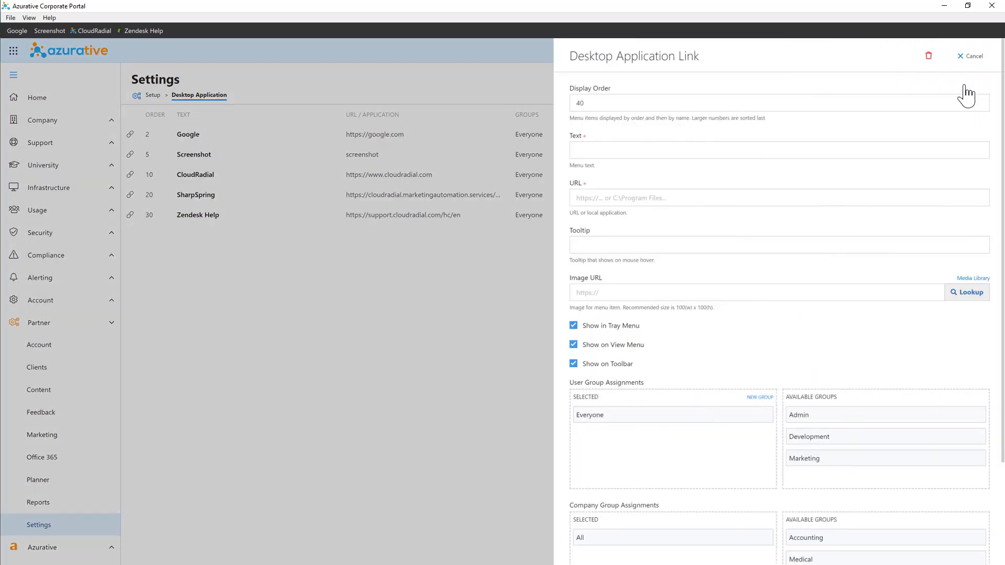
mouse_move(915, 158)
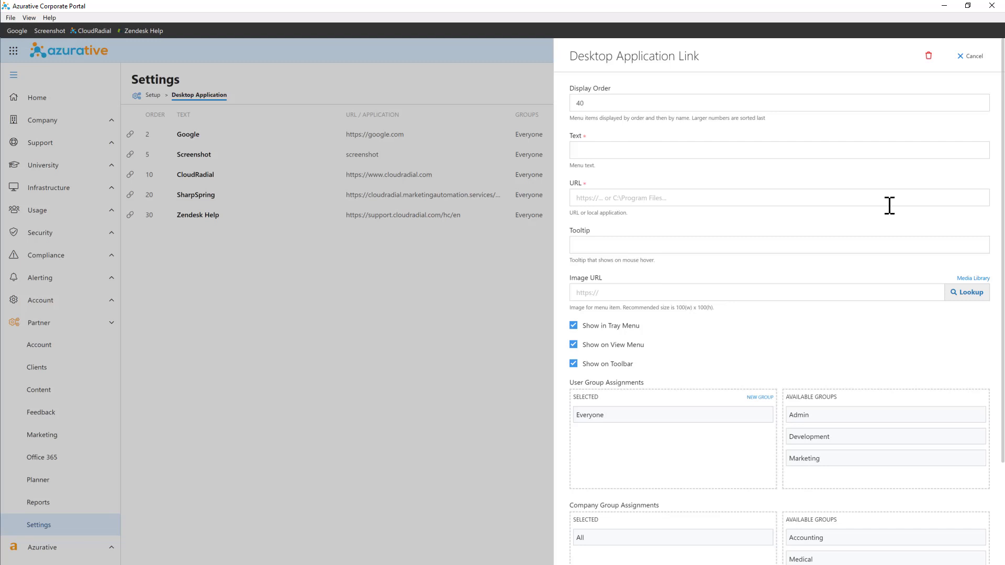
scroll(down, 3)
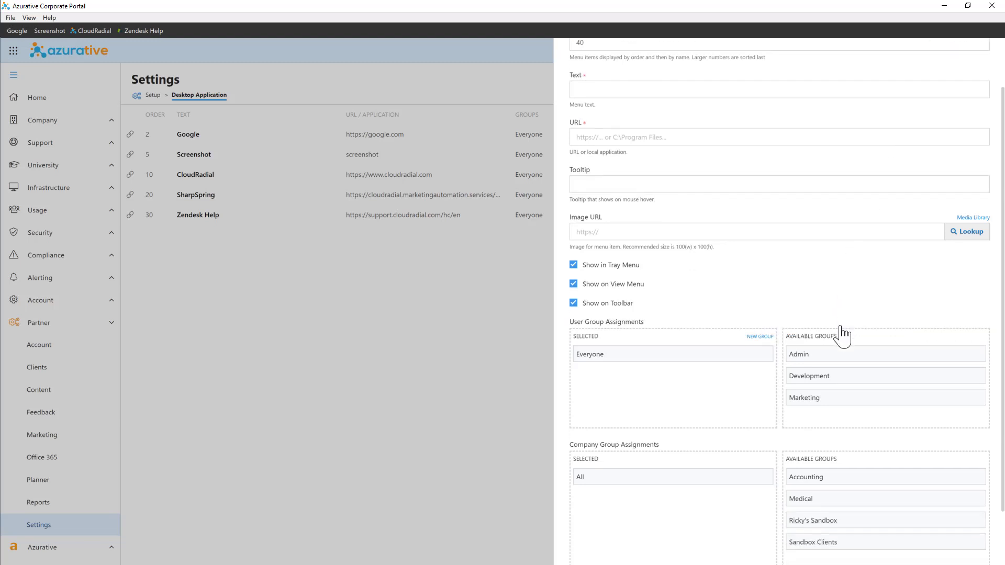
scroll(down, 3)
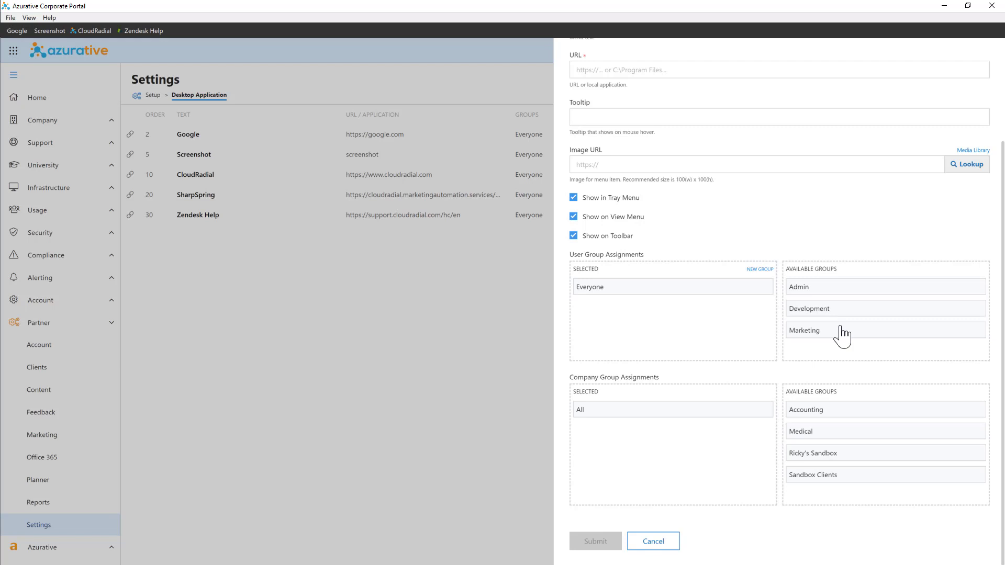
click(652, 541)
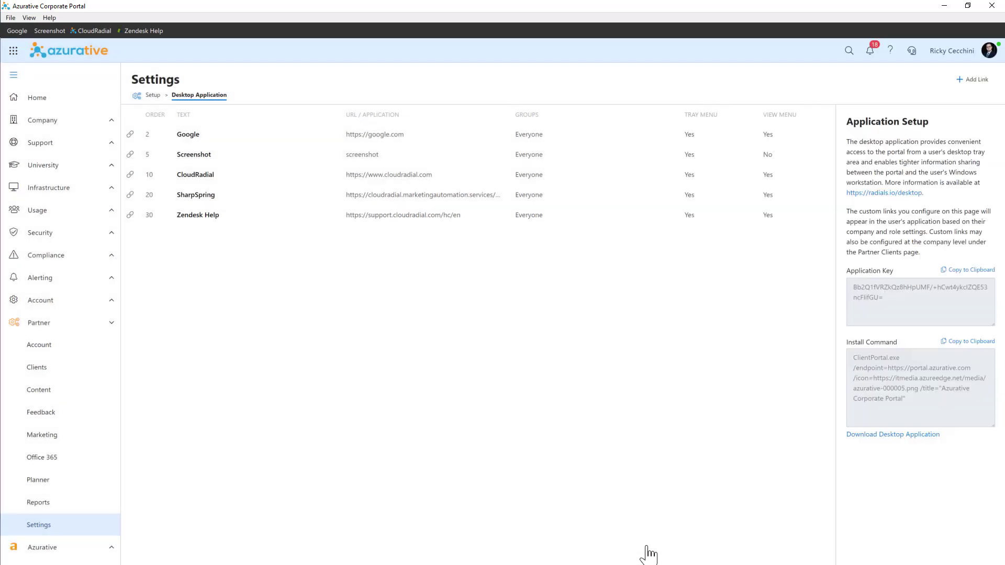
mouse_move(407, 358)
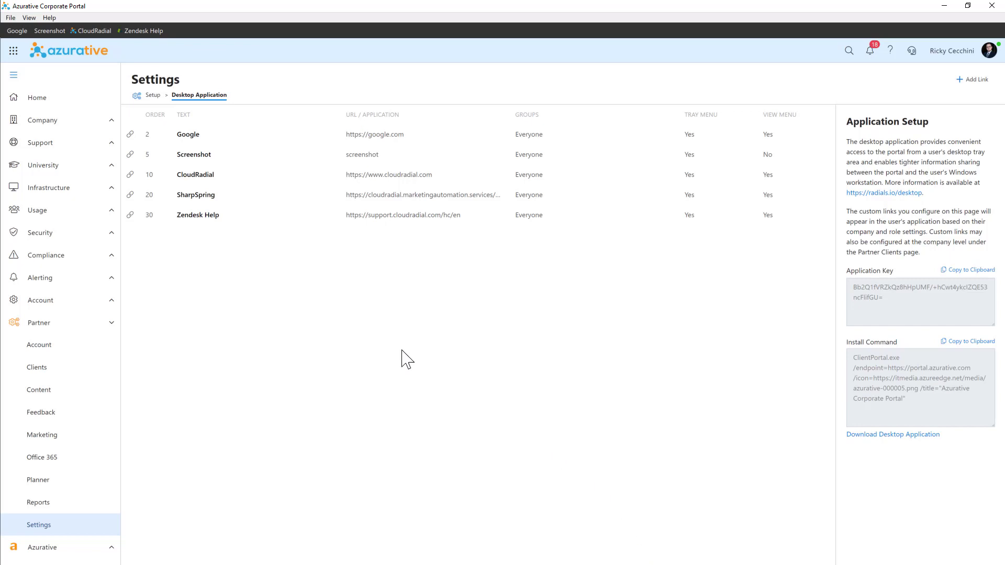
Refresh the desktop portal from the View menu to return to Applications
click(29, 18)
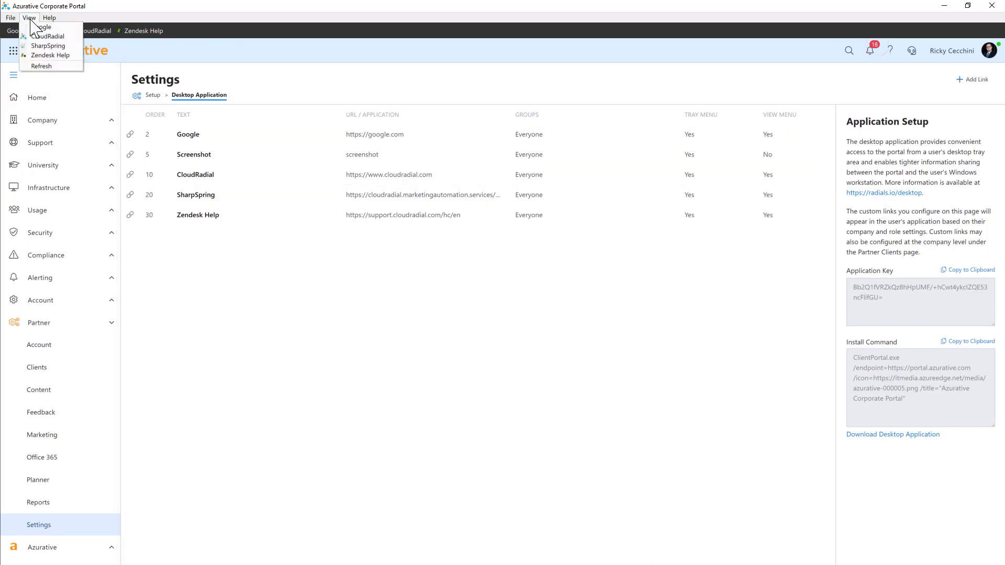
click(41, 26)
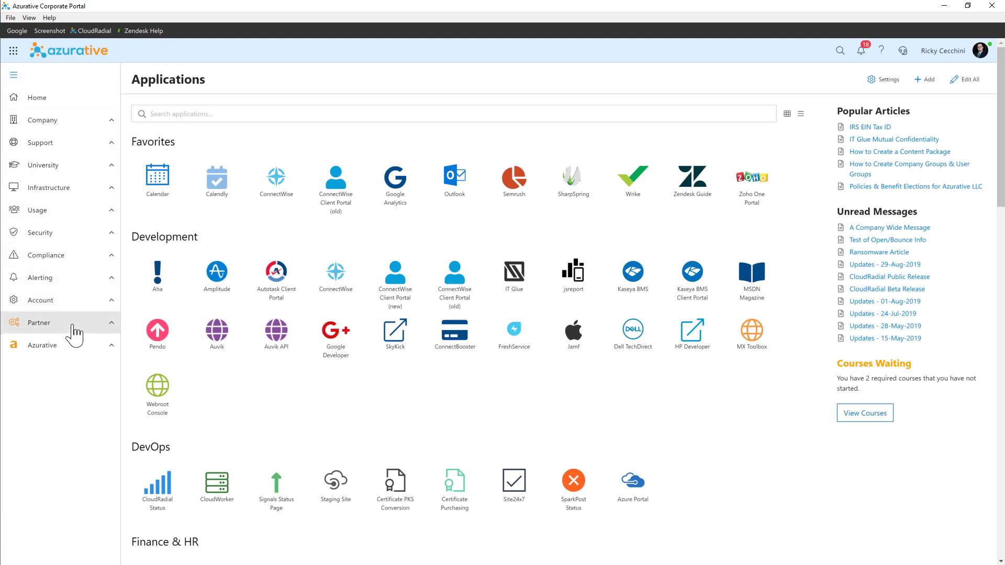
From Partner Clients, add a new Desktop Link for the Azurative Corporate company
click(39, 322)
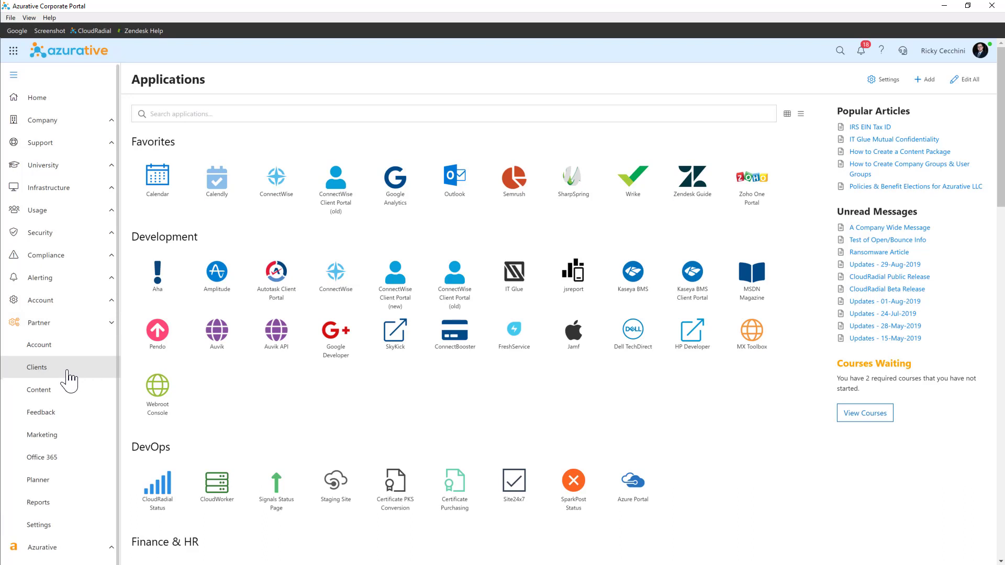
click(37, 368)
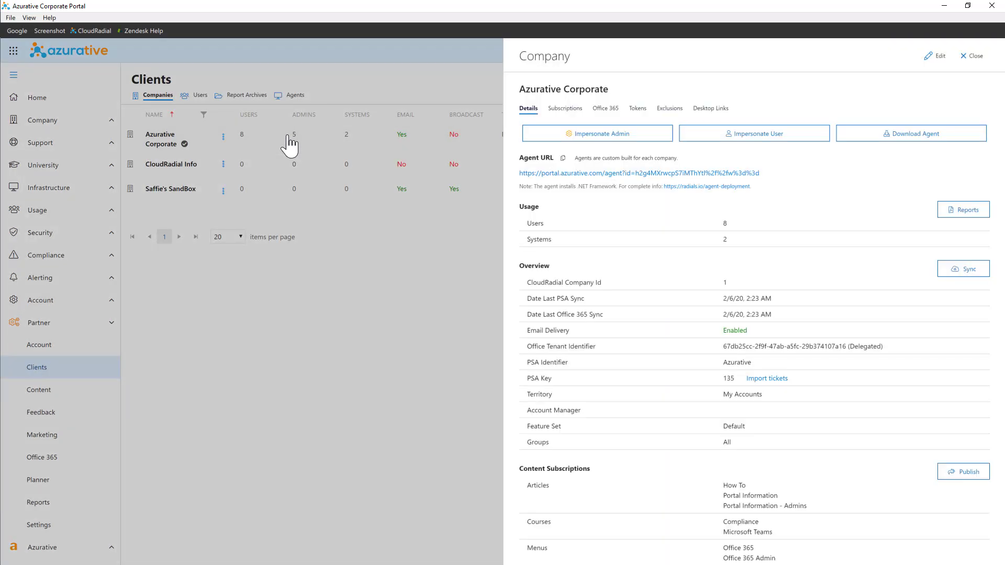
mouse_move(628, 131)
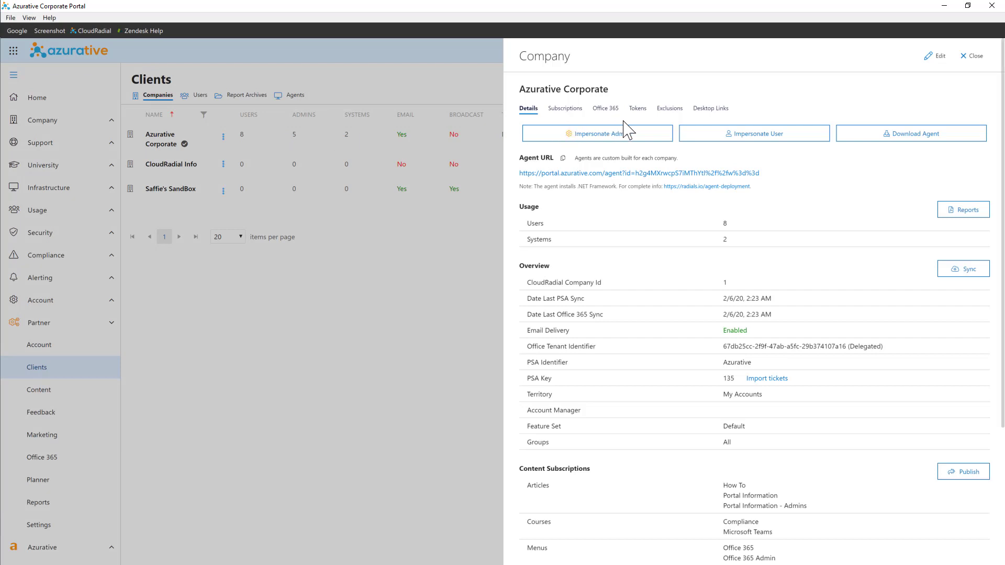
click(710, 107)
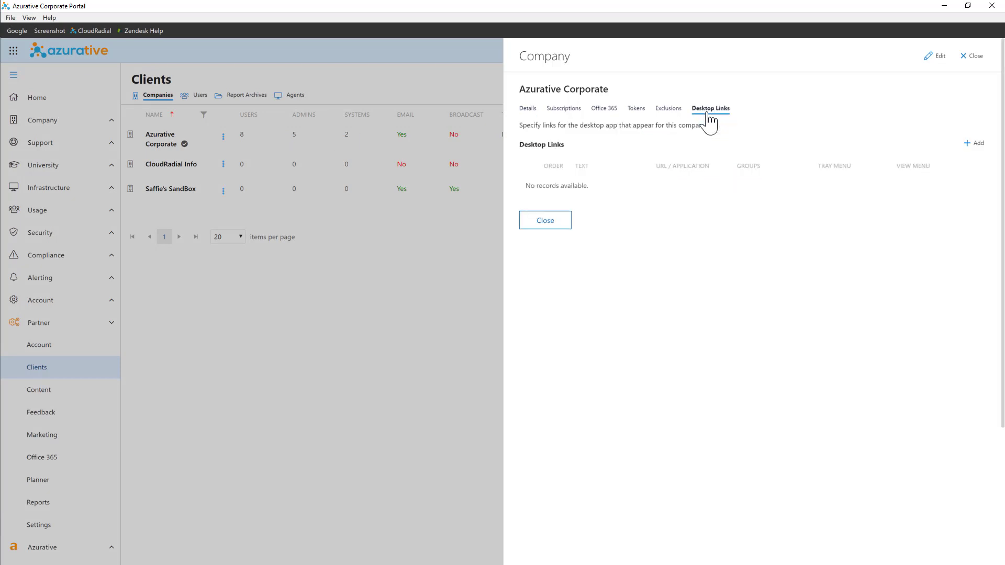
mouse_move(809, 145)
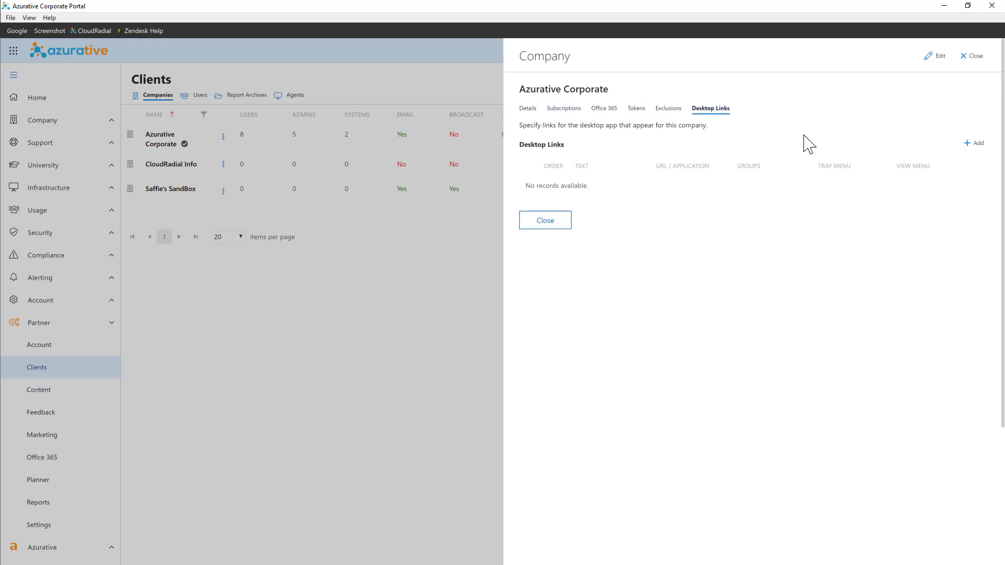
mouse_move(974, 144)
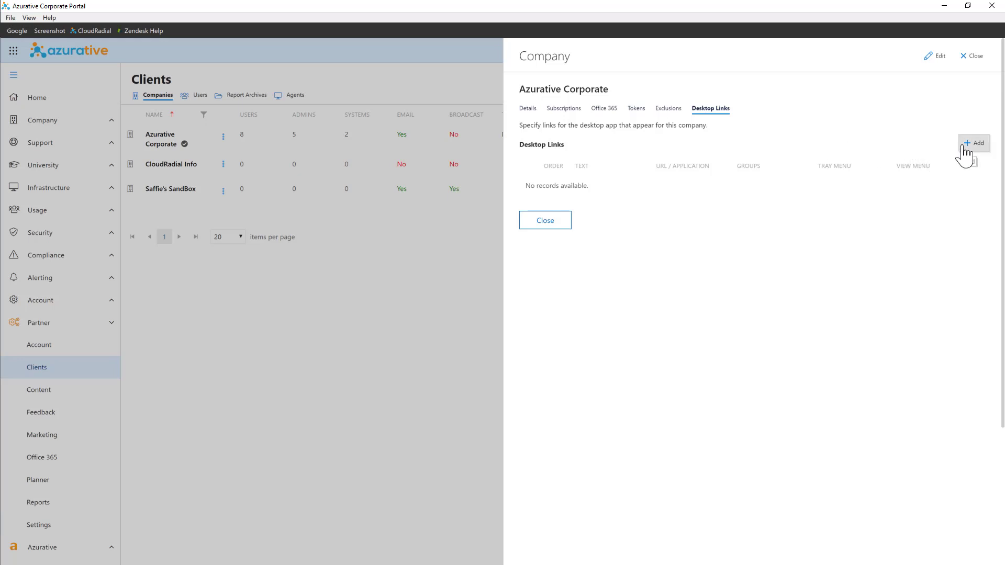
click(974, 144)
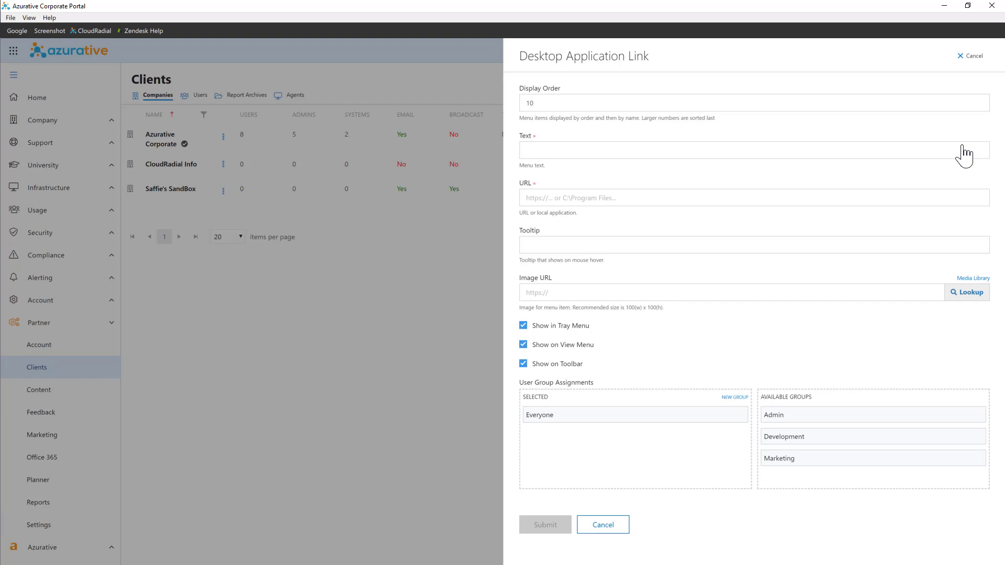
mouse_move(993, 6)
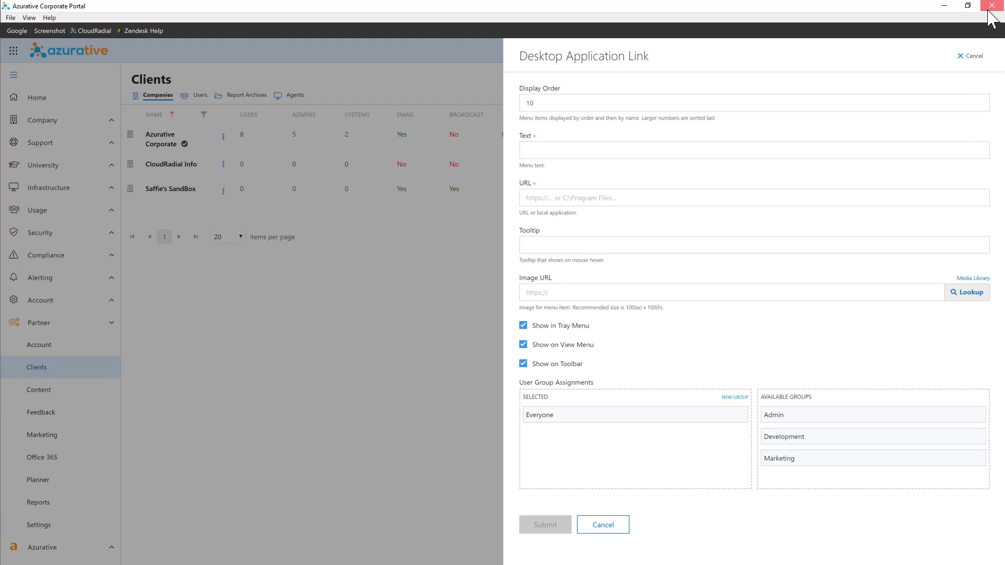
Close the portal to the tray, then reopen it from the tray icon's Open command
click(996, 6)
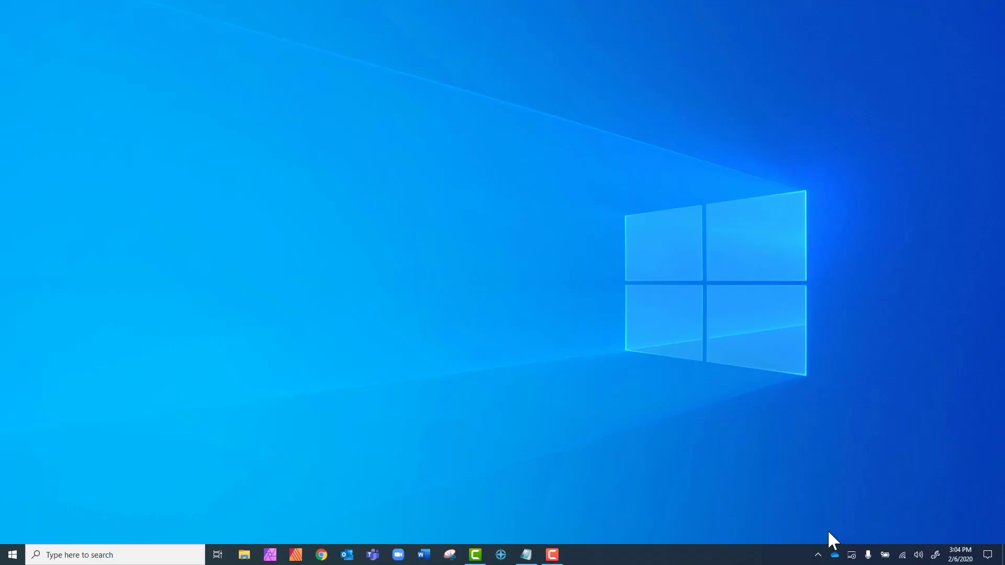
click(818, 555)
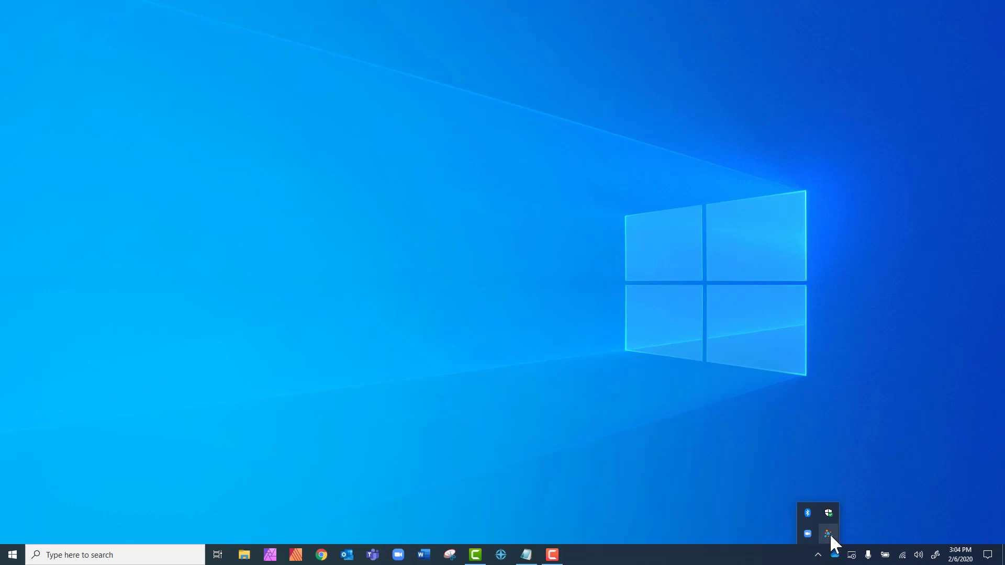
right_click(827, 533)
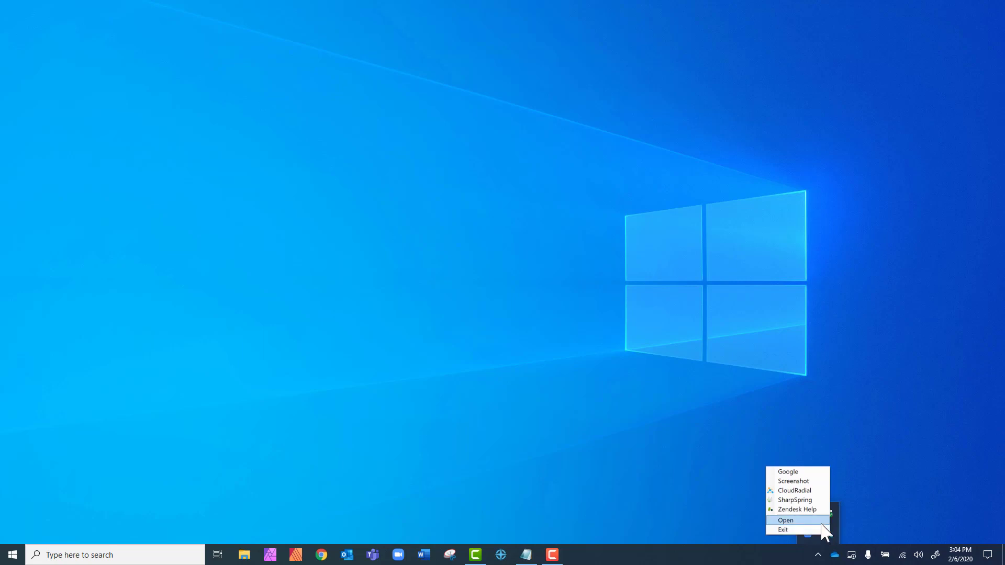
mouse_move(783, 530)
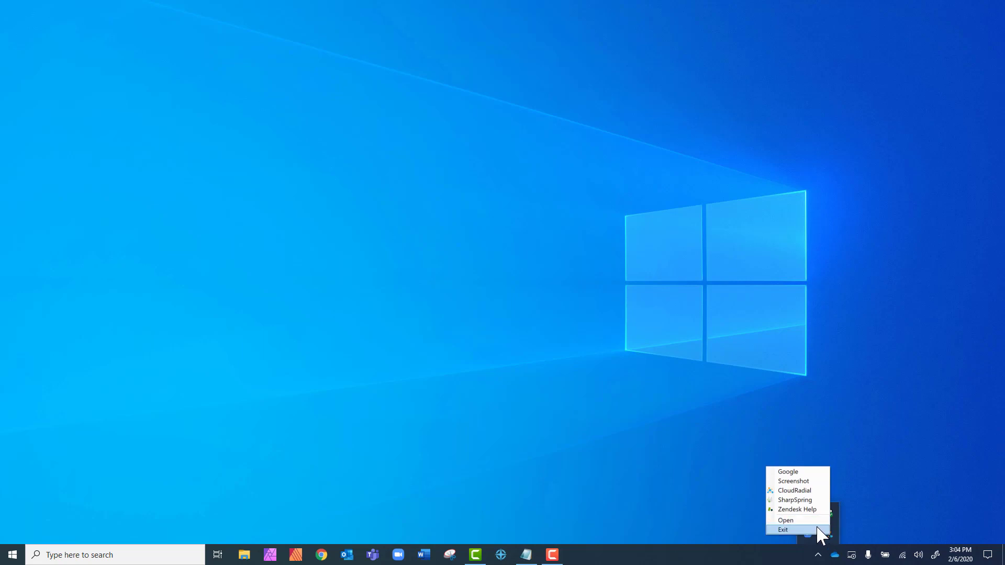
click(785, 520)
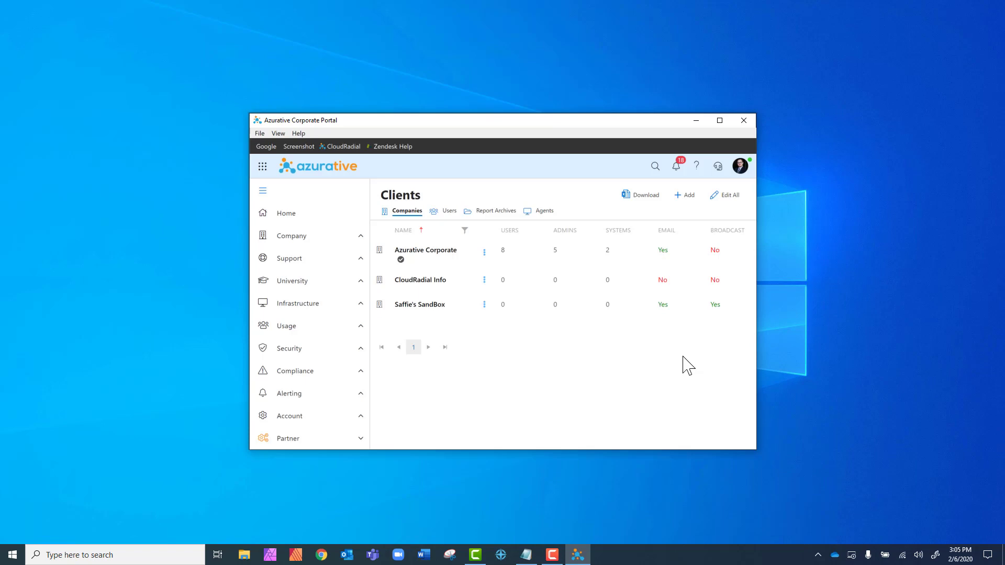